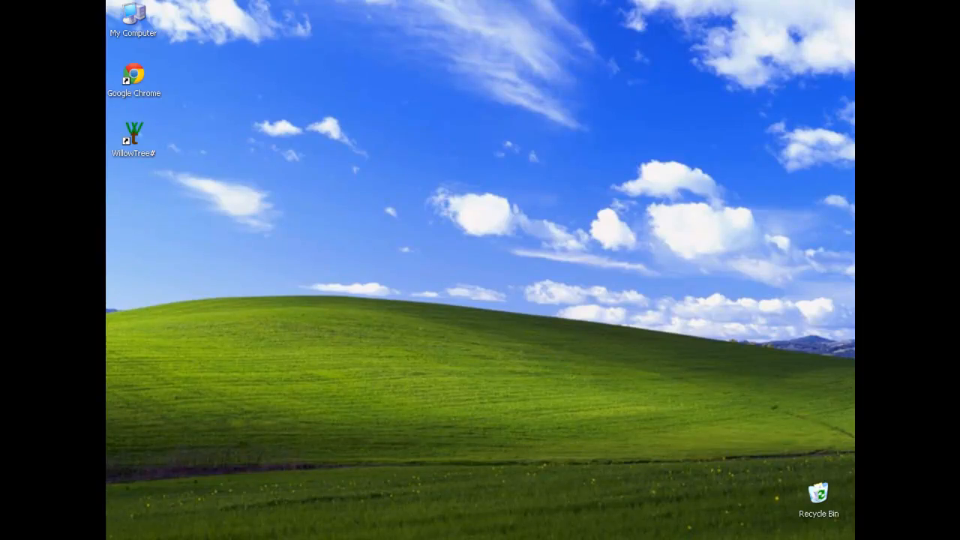
pyautogui.moveTo(438, 177)
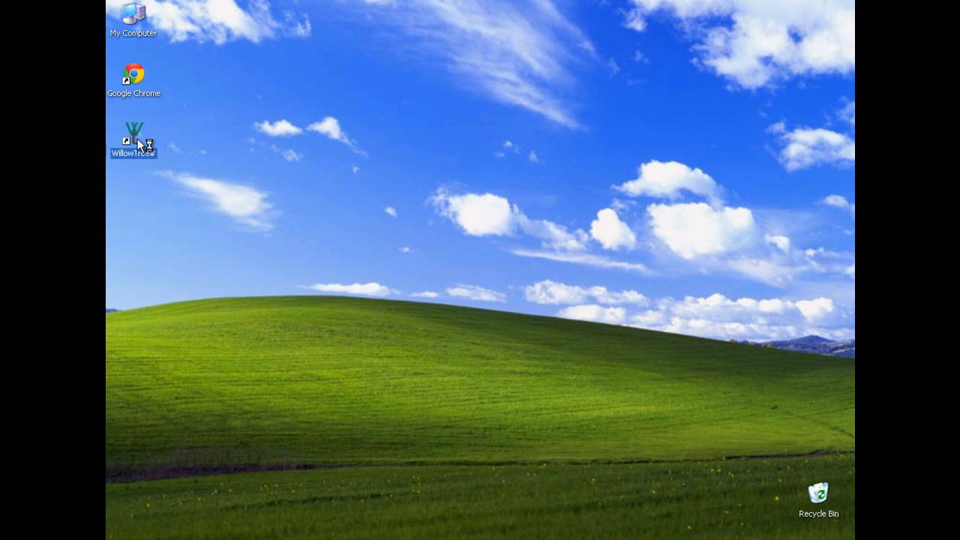
# Step: Launch WillowTree# and load the BLUS30386 save from Removable Disk F: SAVEDATA for Hack
pyautogui.doubleClick(134, 132)
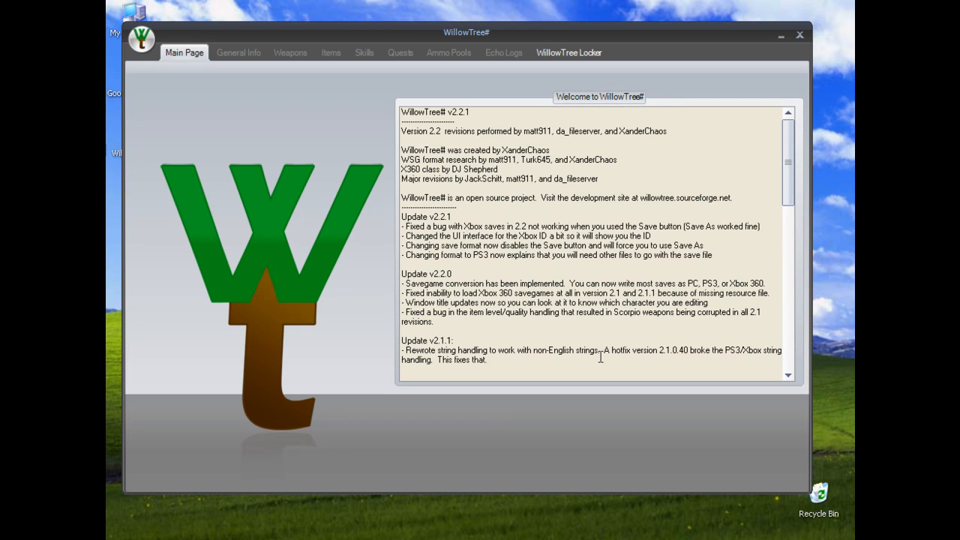
pyautogui.moveTo(467, 31); pyautogui.dragTo(457, 45)
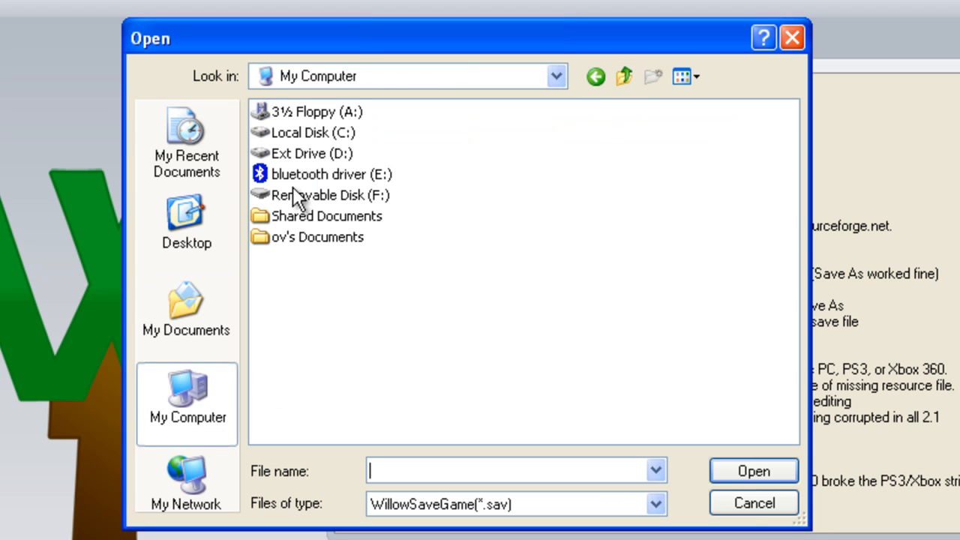
pyautogui.doubleClick(330, 195)
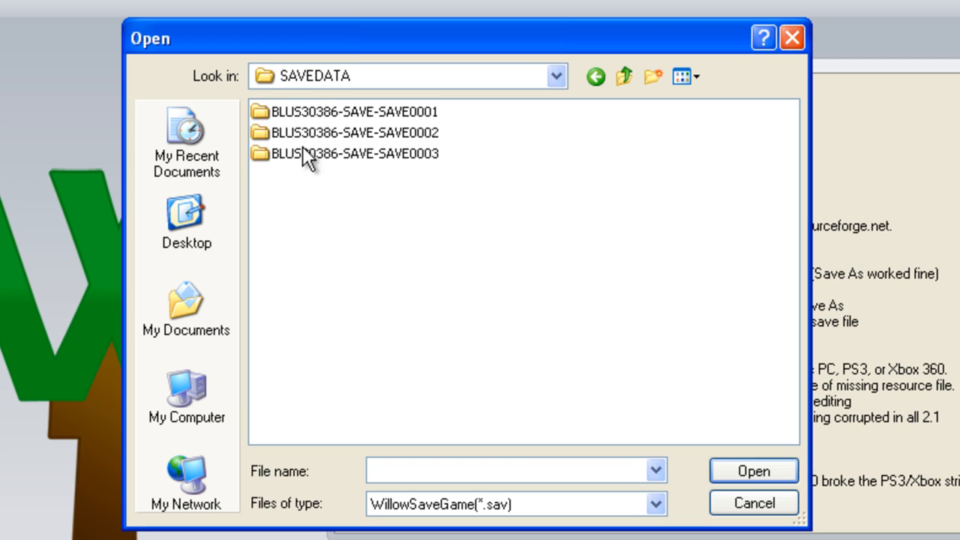
pyautogui.click(354, 153)
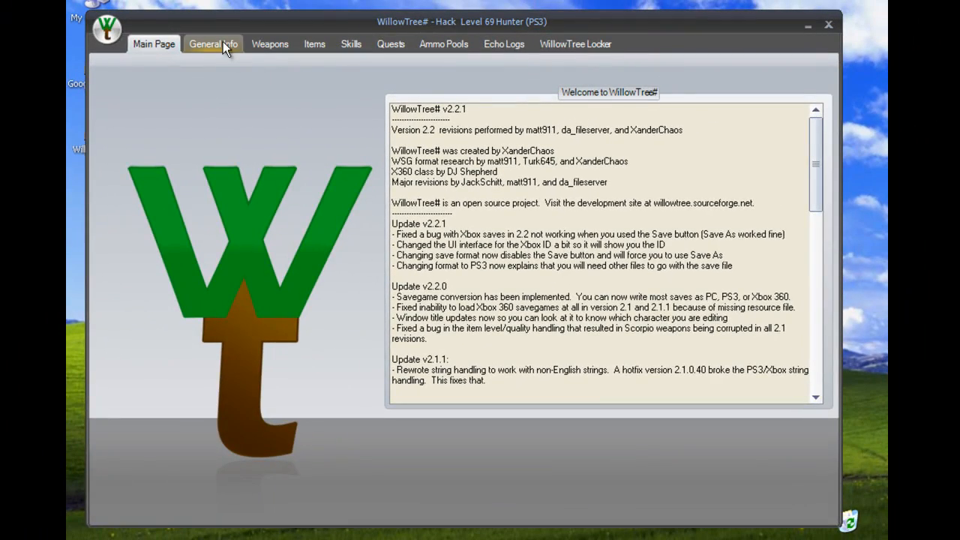
# Step: Review General Info: level 69, 106 skill points, 999999999 cash, location left at Skag Gully
pyautogui.click(213, 43)
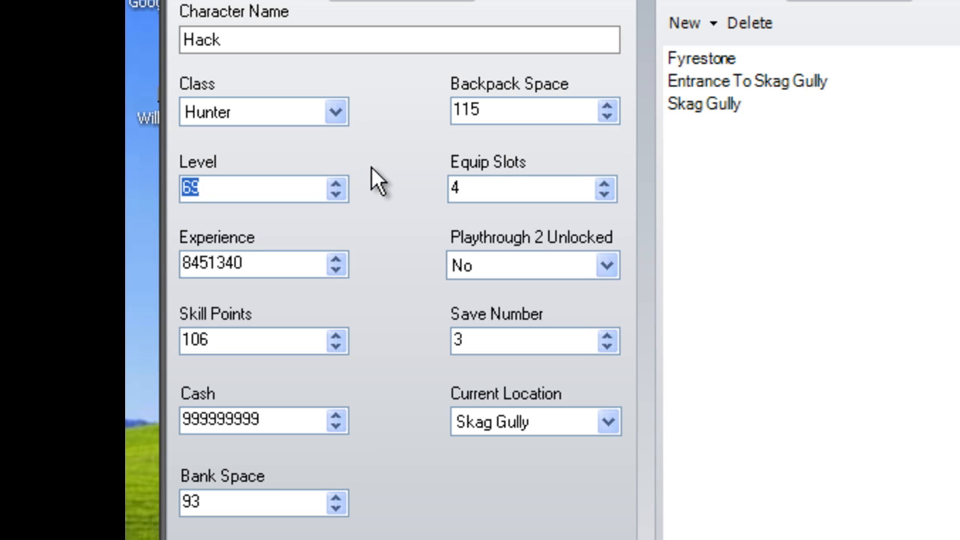
pyautogui.moveTo(433, 6)
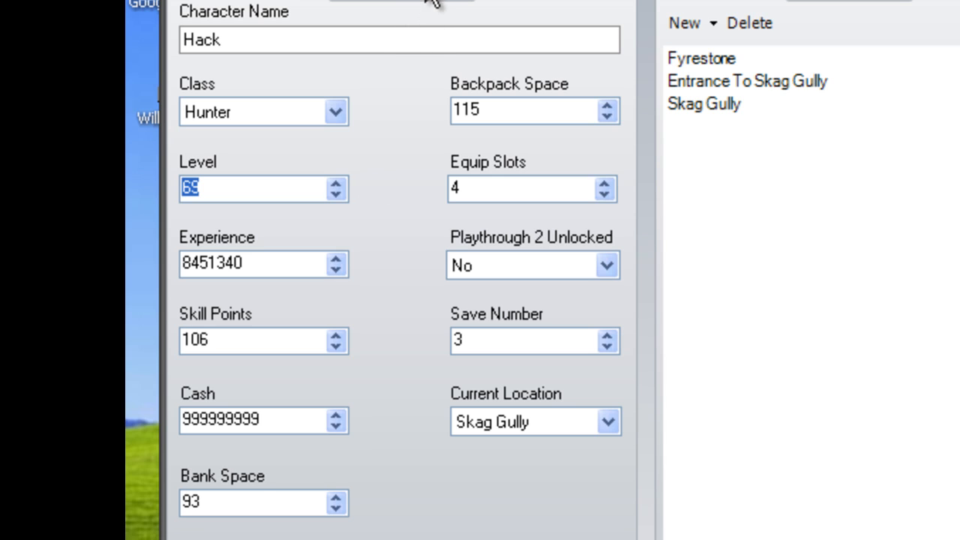
pyautogui.moveTo(413, 162)
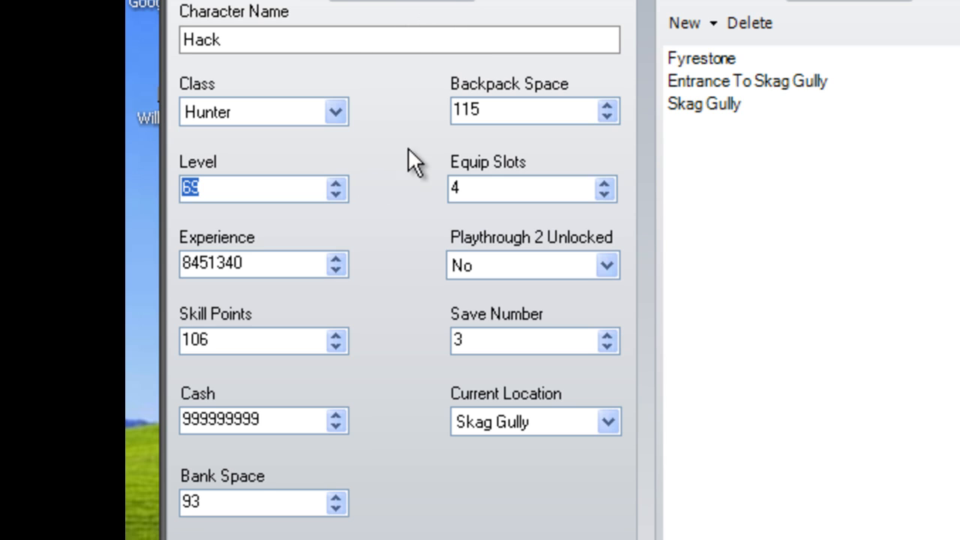
pyautogui.moveTo(423, 473)
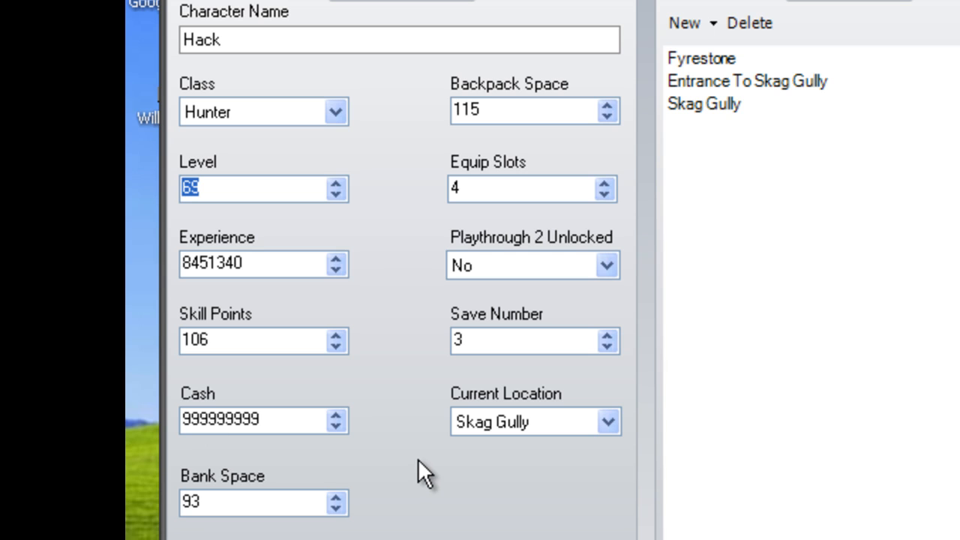
pyautogui.moveTo(273, 132)
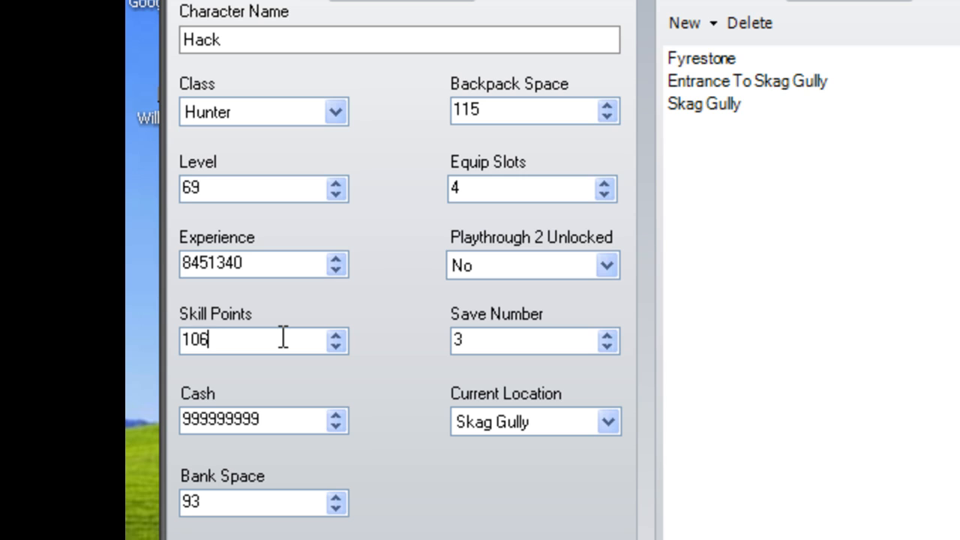
pyautogui.moveTo(282, 451)
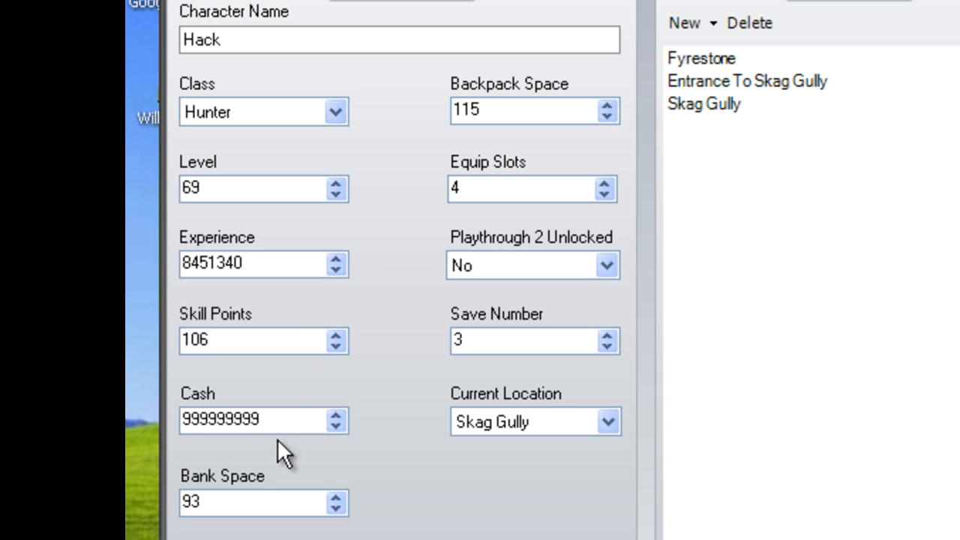
pyautogui.moveTo(304, 441)
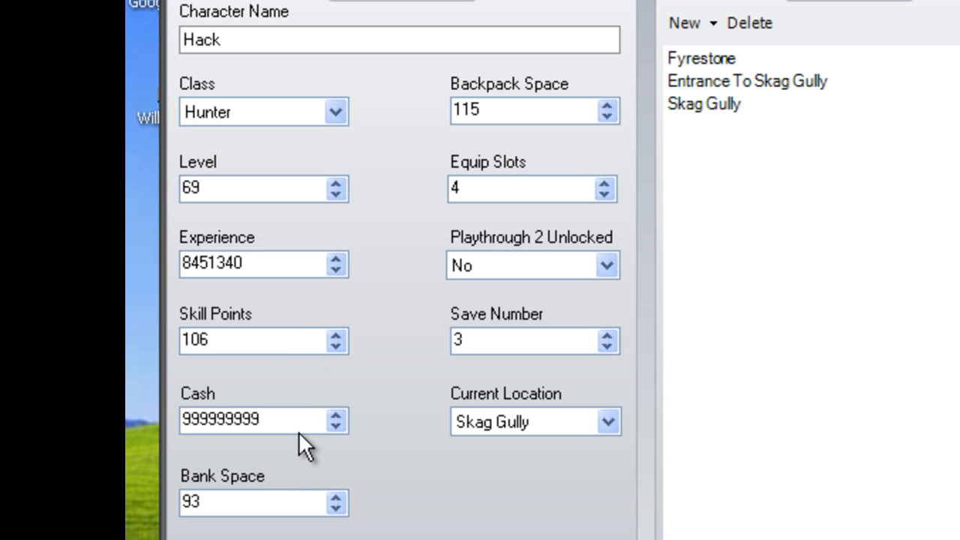
pyautogui.moveTo(282, 498)
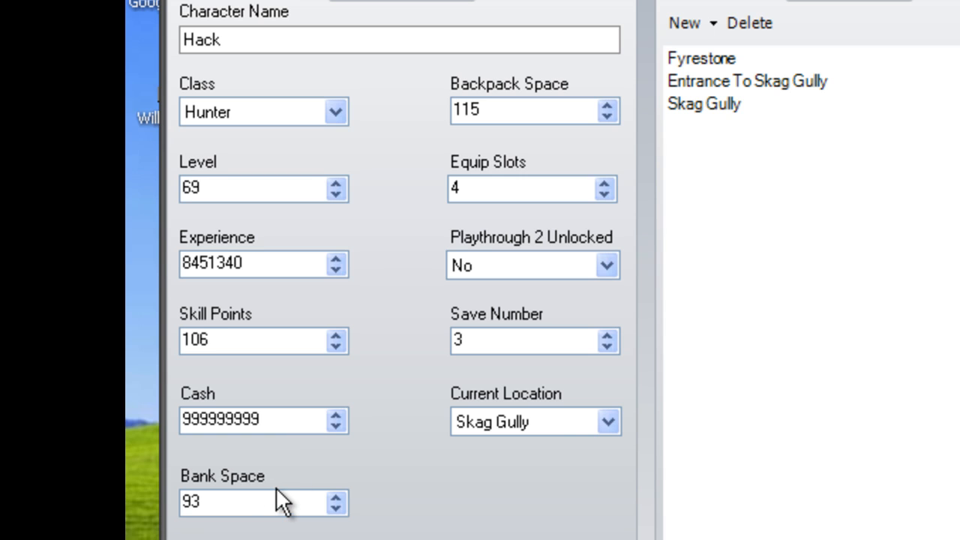
pyautogui.click(607, 420)
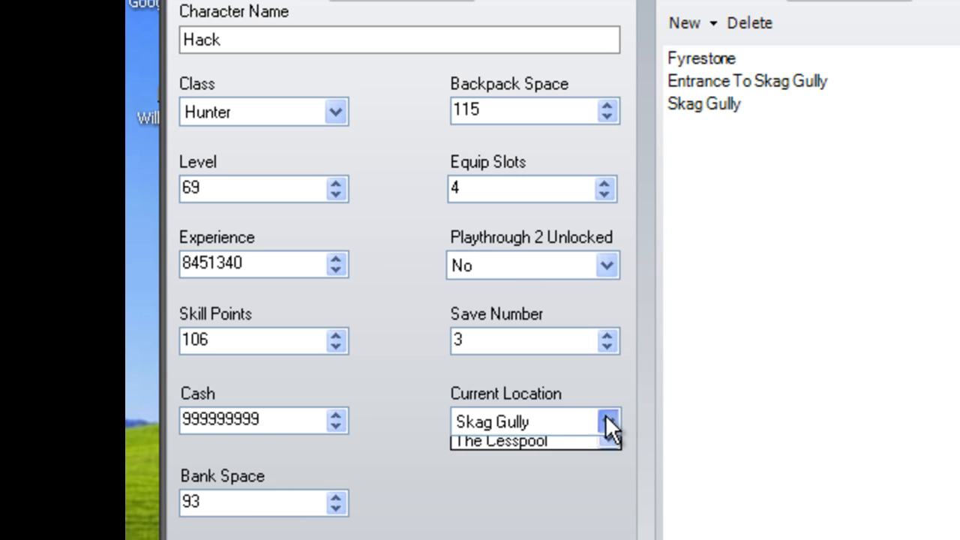
pyautogui.click(608, 421)
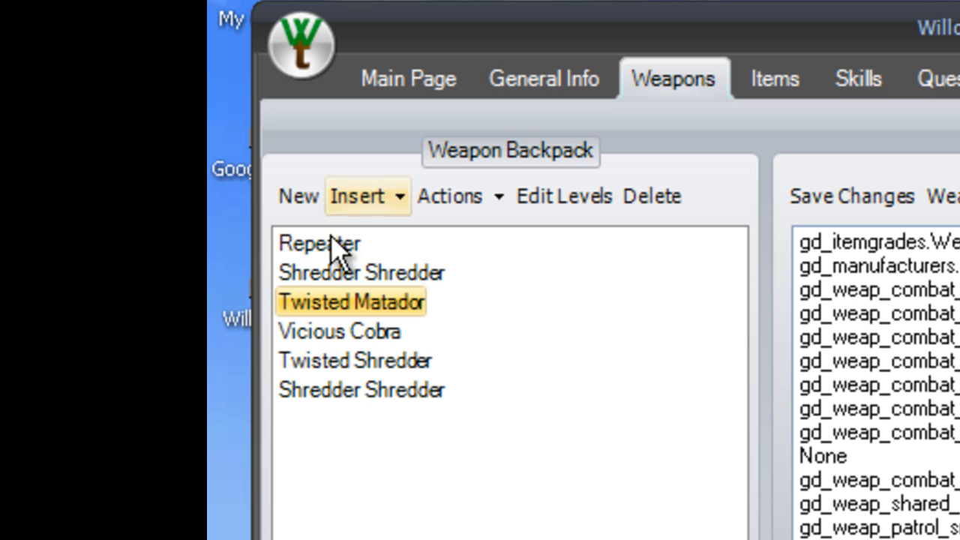
# Step: Show the Repeater's part list in the Weapons backpack, then switch to the browser
pyautogui.click(319, 243)
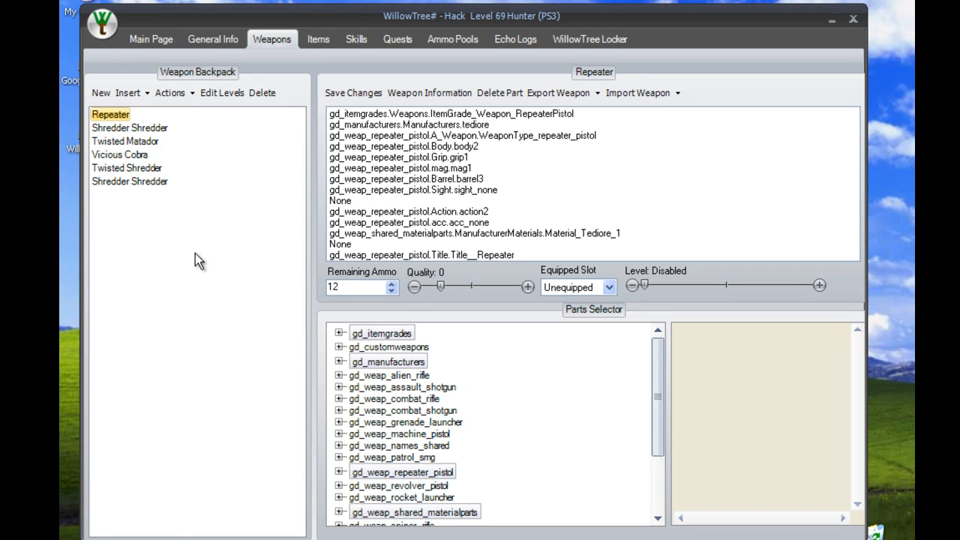
pyautogui.moveTo(114, 158)
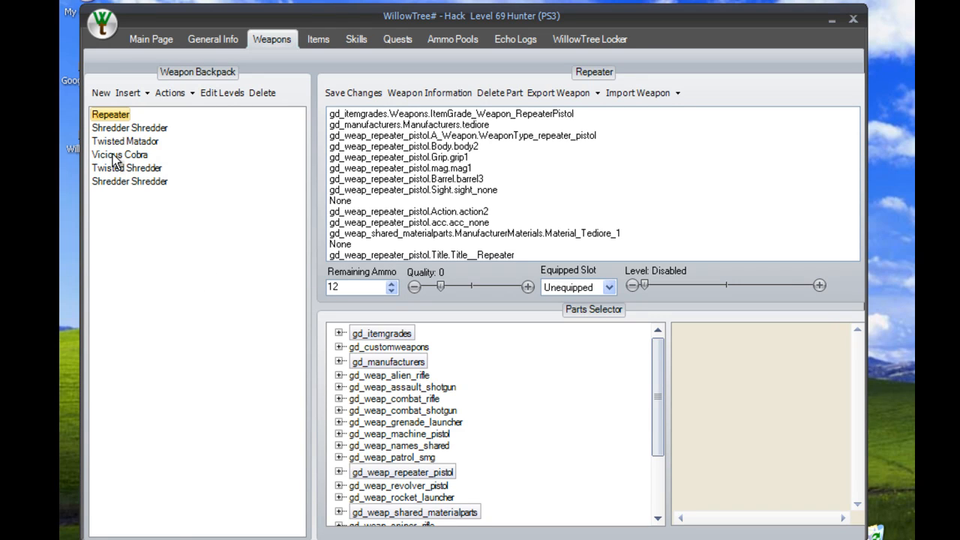
pyautogui.moveTo(114, 159)
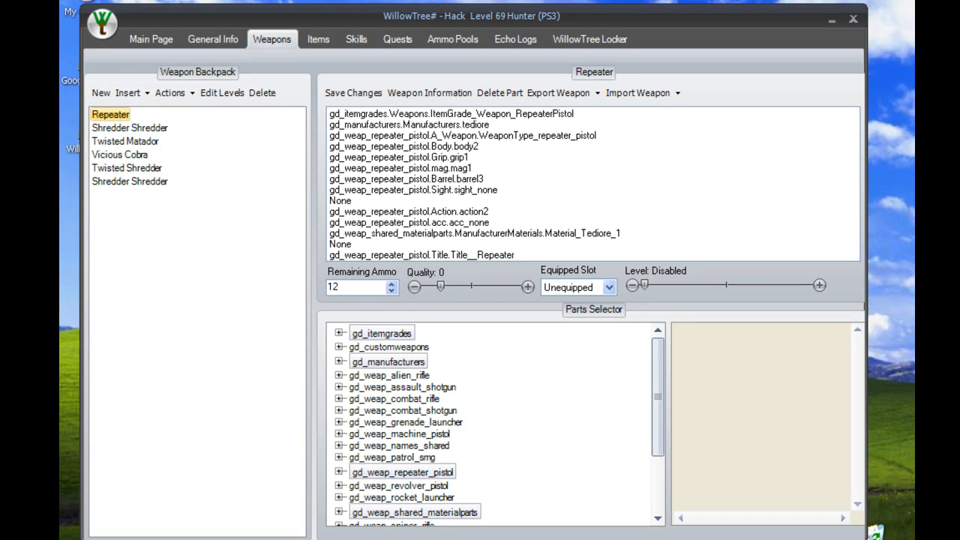
pyautogui.moveTo(234, 392)
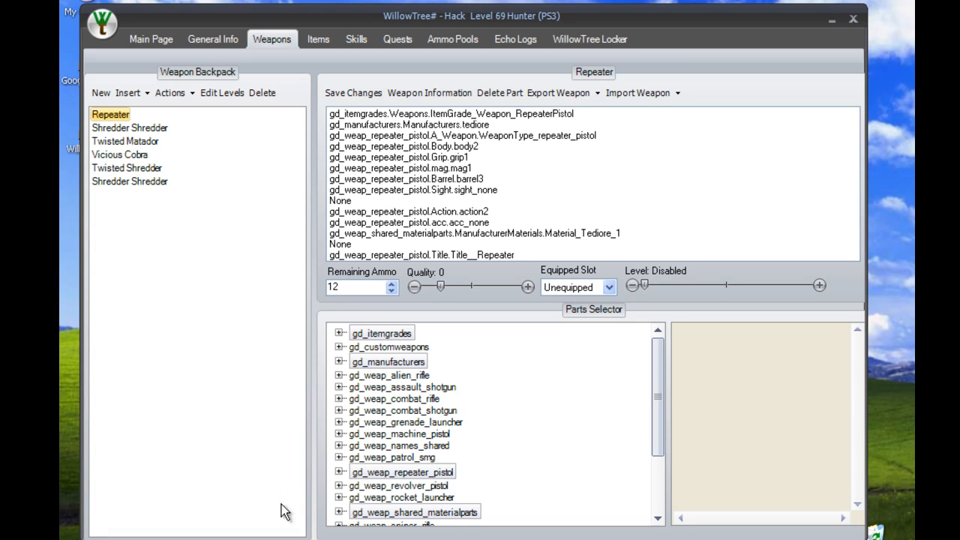
pyautogui.click(408, 179)
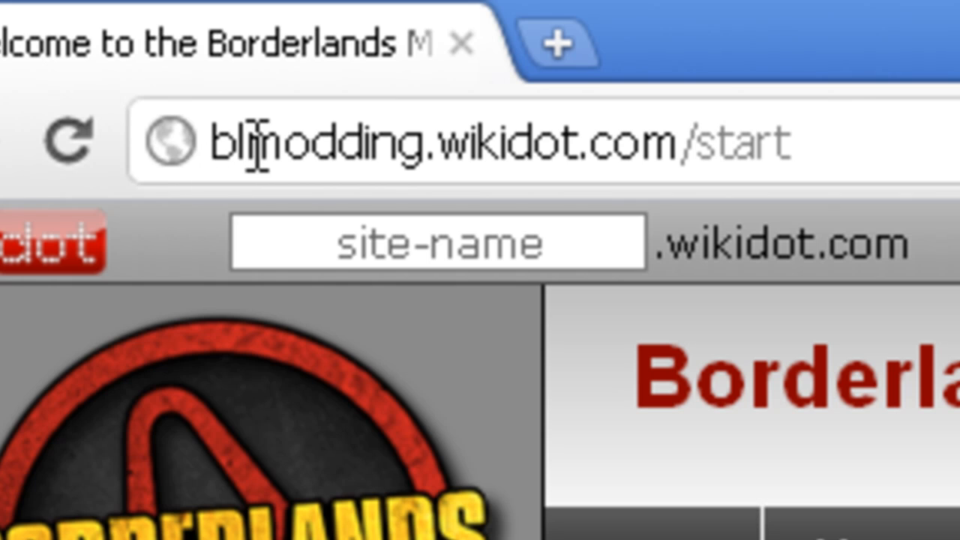
pyautogui.moveTo(480, 162)
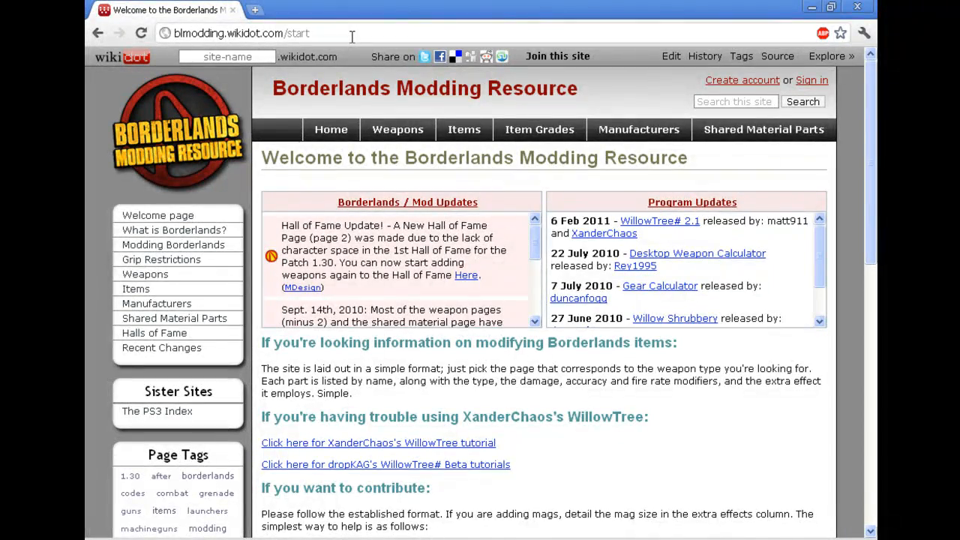
# Step: Expand the wiki's Halls of Fame sidebar menu toward the Patch 1.30 - Pg 2 listing
pyautogui.click(285, 33)
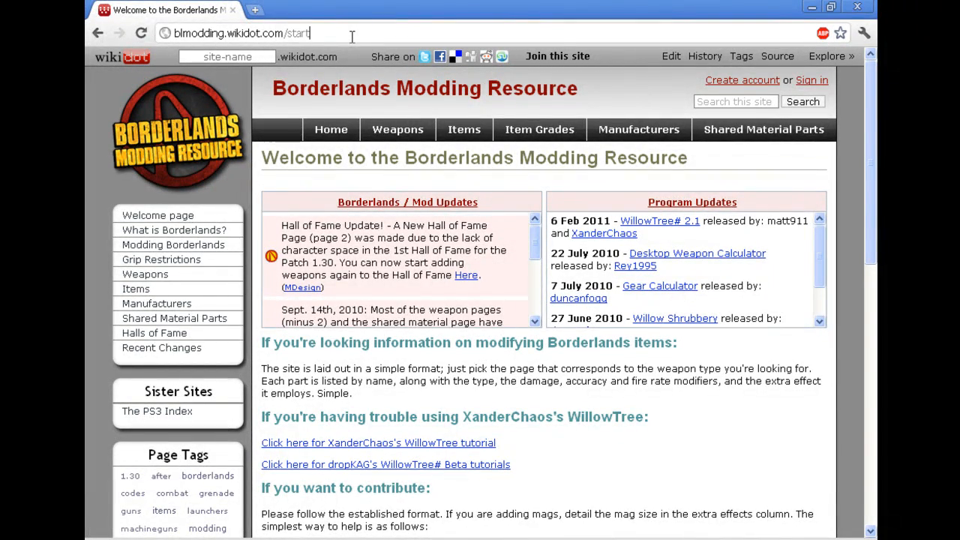
pyautogui.scroll(-3)
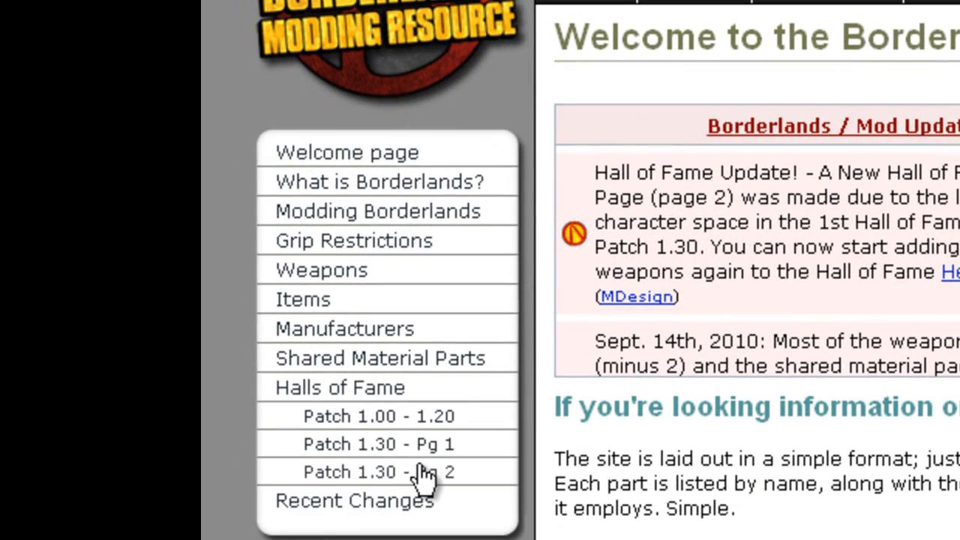
pyautogui.moveTo(368, 453)
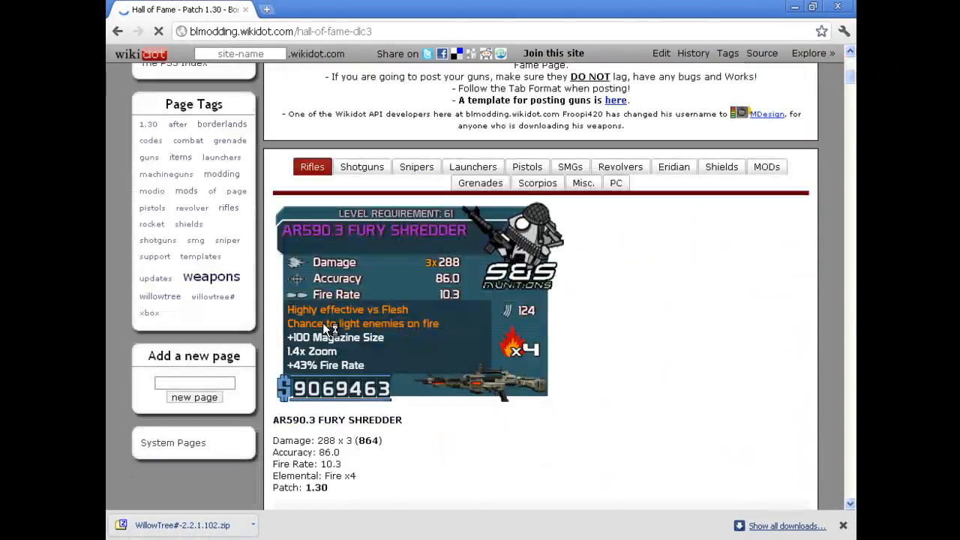
# Step: Scroll the Patch 1.30 Hall of Fame page to its PC weapon codes section
pyautogui.scroll(3)
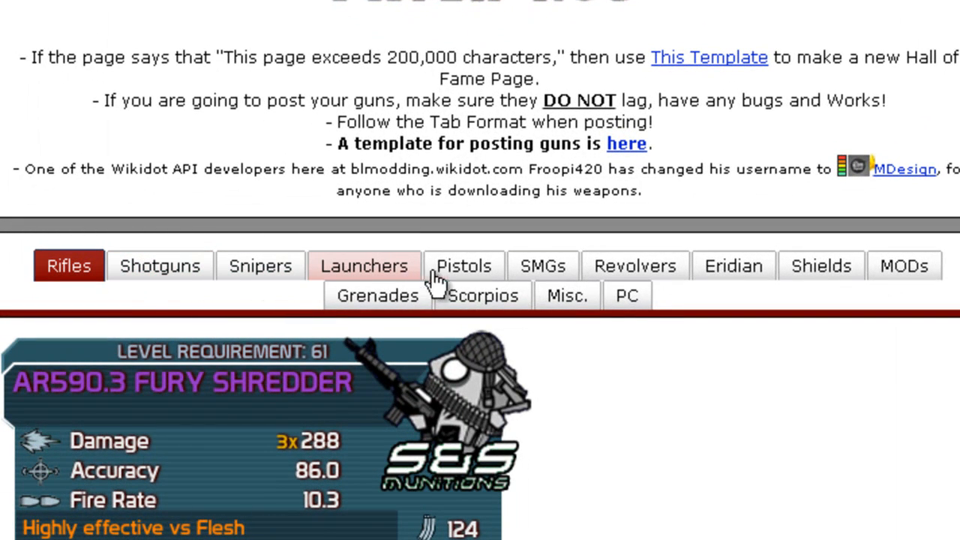
pyautogui.moveTo(734, 266)
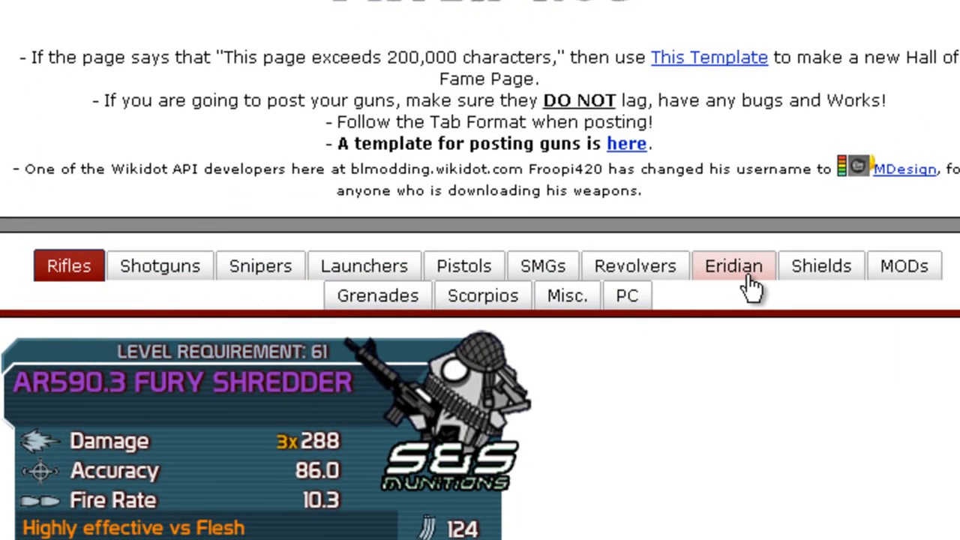
pyautogui.moveTo(766, 288)
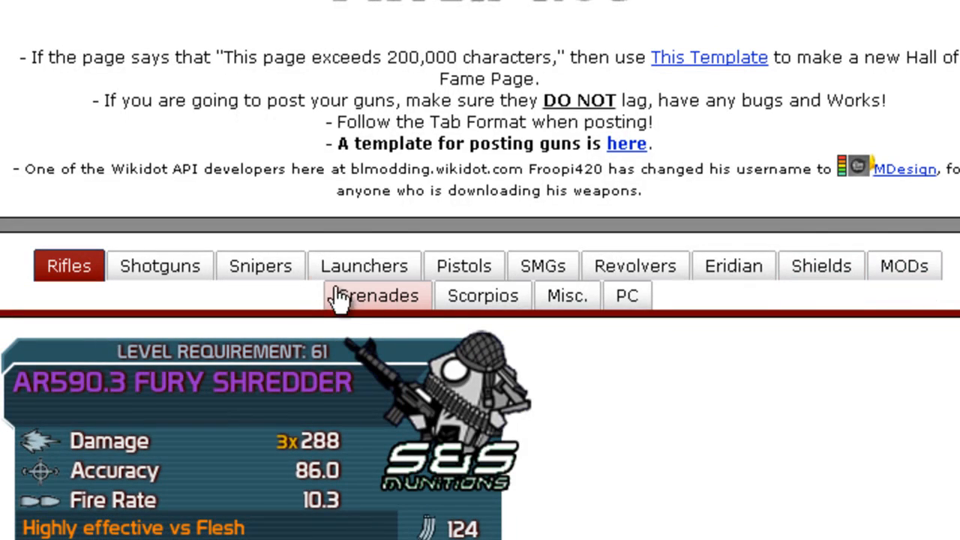
pyautogui.moveTo(483, 296)
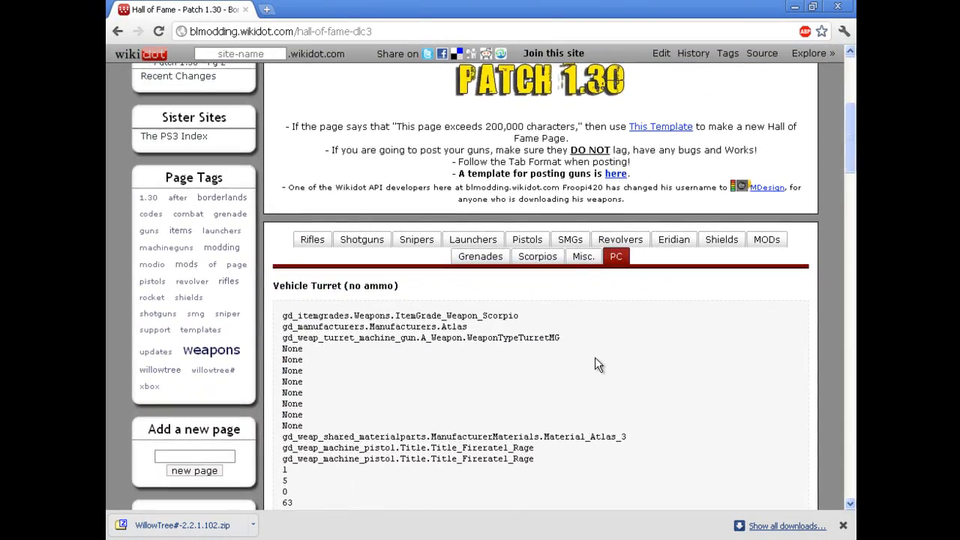
pyautogui.scroll(-3)
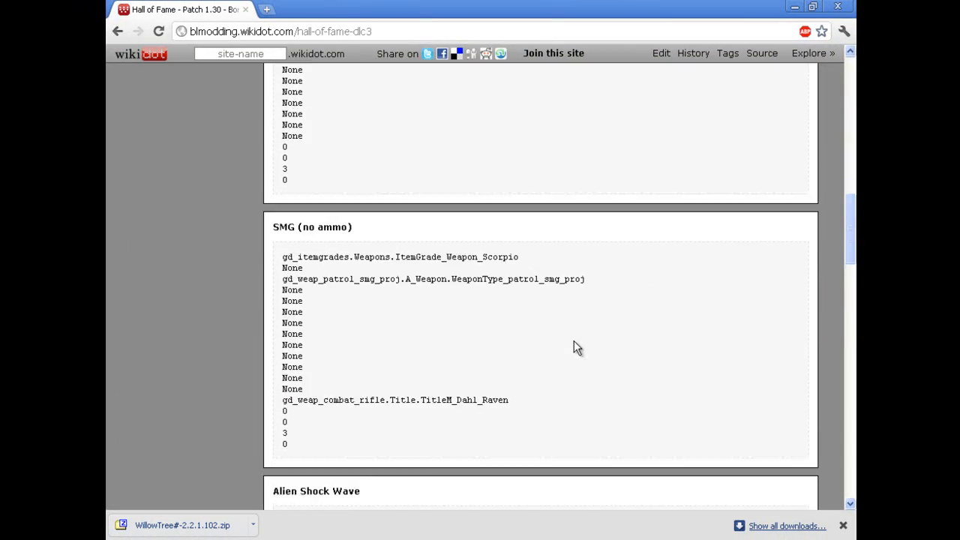
pyautogui.scroll(-3)
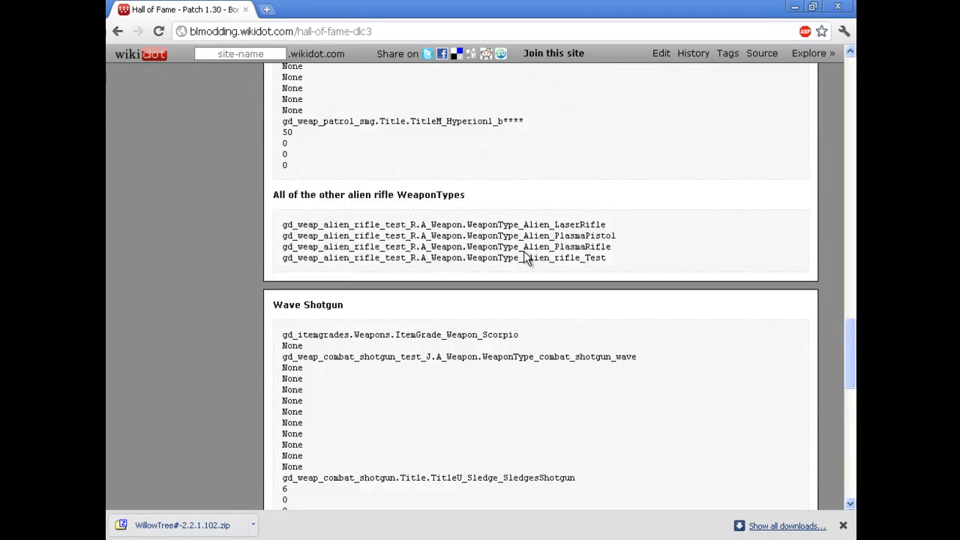
pyautogui.scroll(-3)
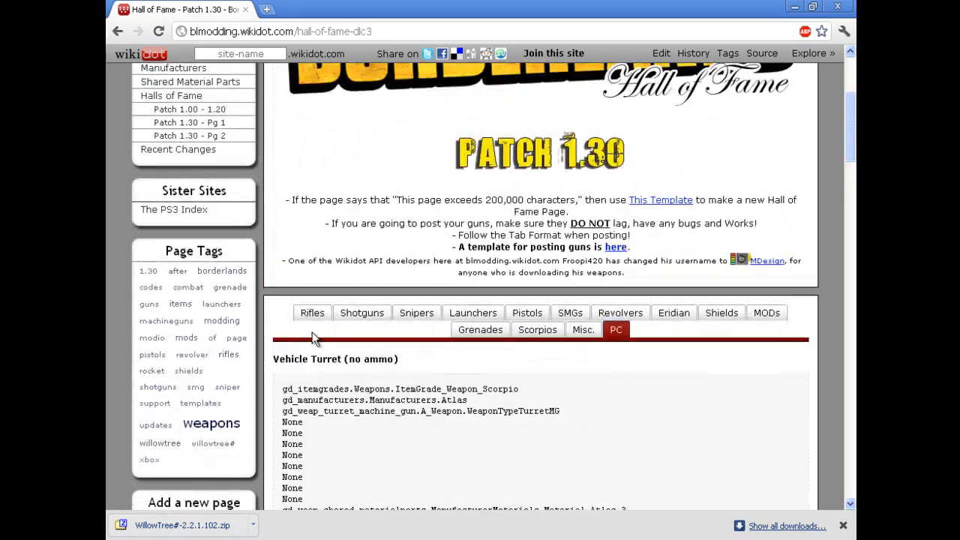
# Step: Browse the Misc. codes: ammo storage upgrades, Skill Point Upgrade and health vial entries
pyautogui.click(582, 330)
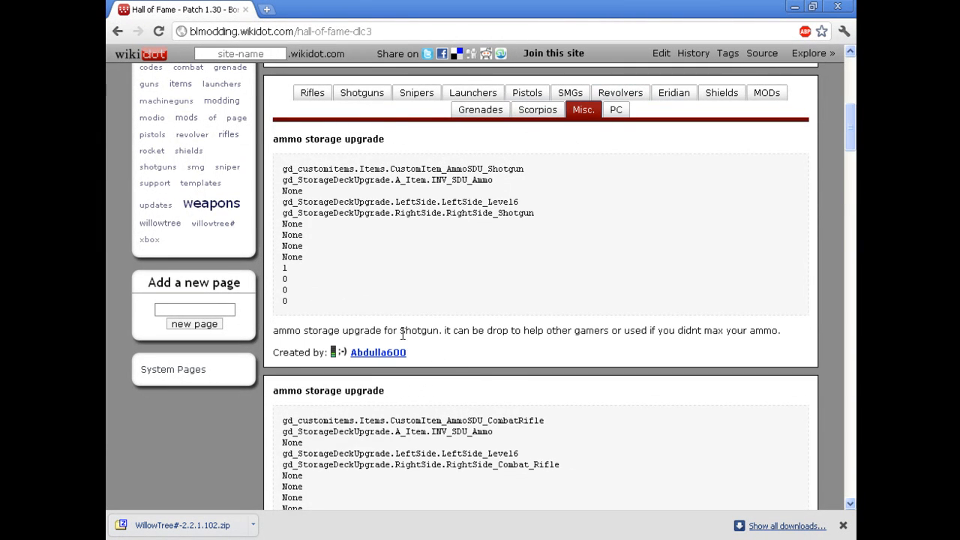
pyautogui.scroll(-3)
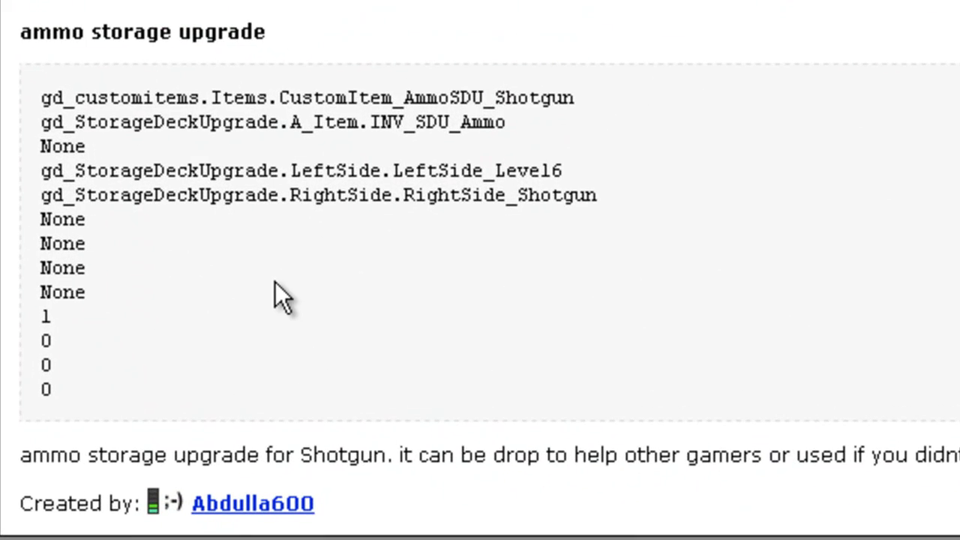
pyautogui.scroll(-3)
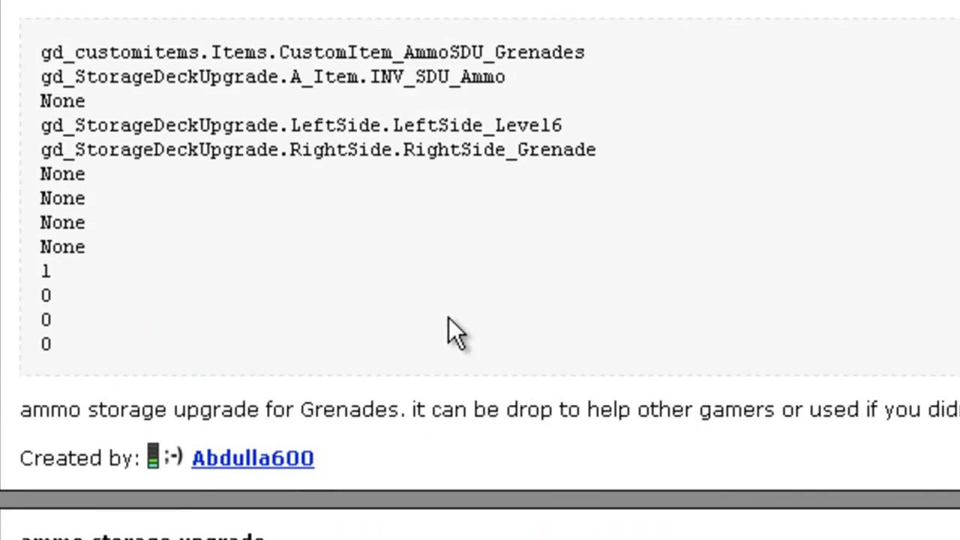
pyautogui.scroll(-3)
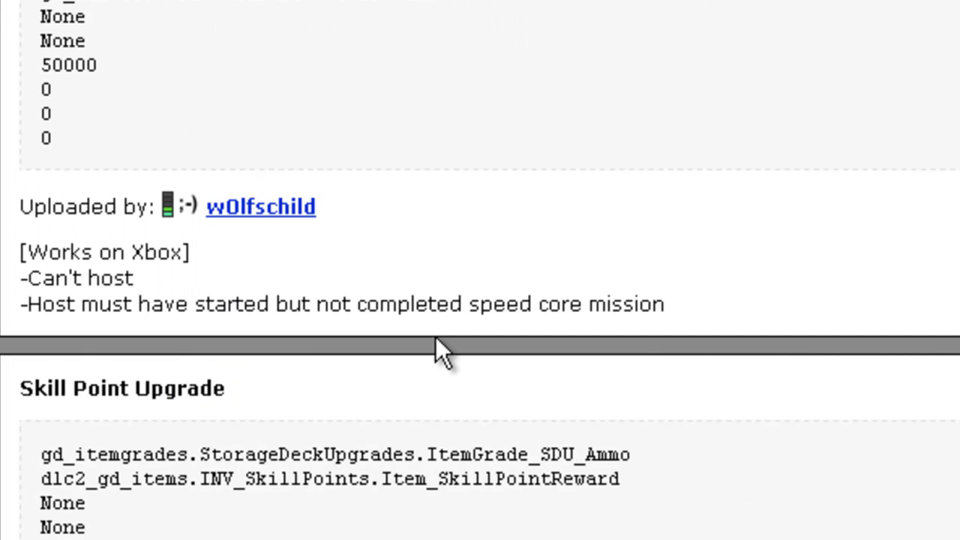
pyautogui.scroll(-3)
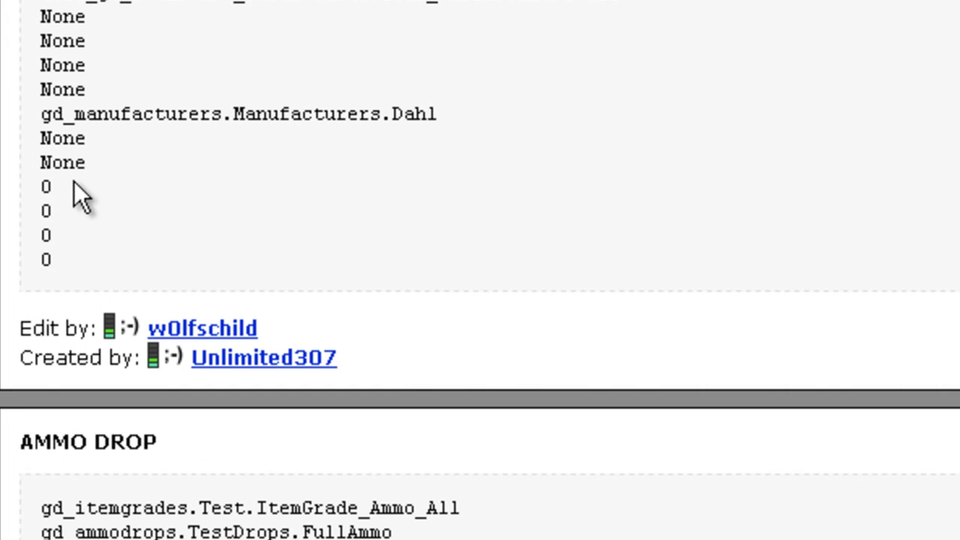
pyautogui.scroll(-3)
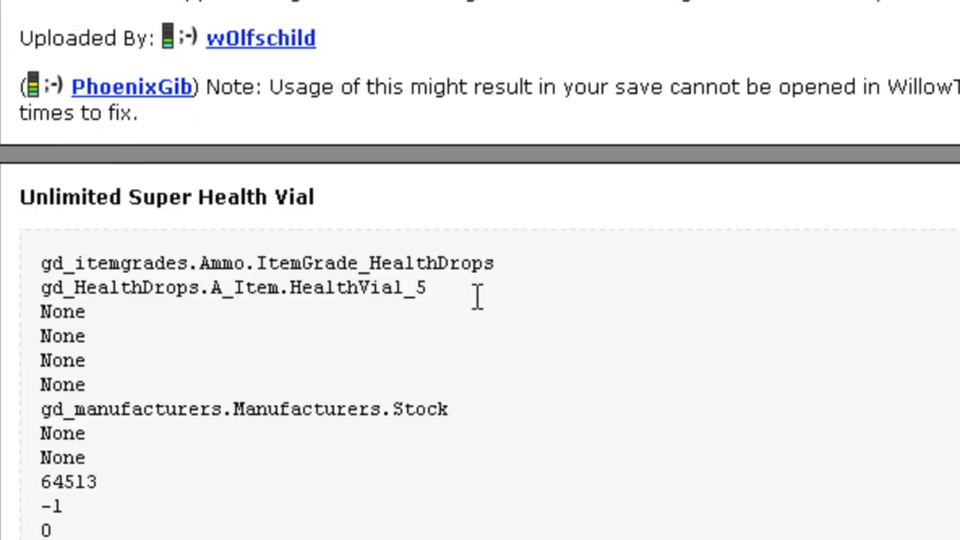
pyautogui.scroll(-3)
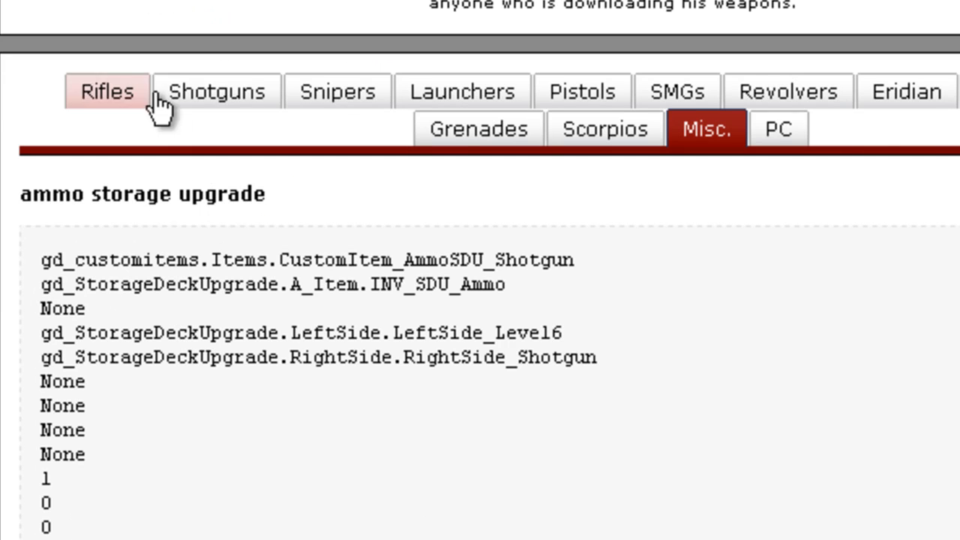
# Step: Copy an S&S Shredder Orion sniper code and import it from clipboard over the Repeater
pyautogui.scroll(-3)
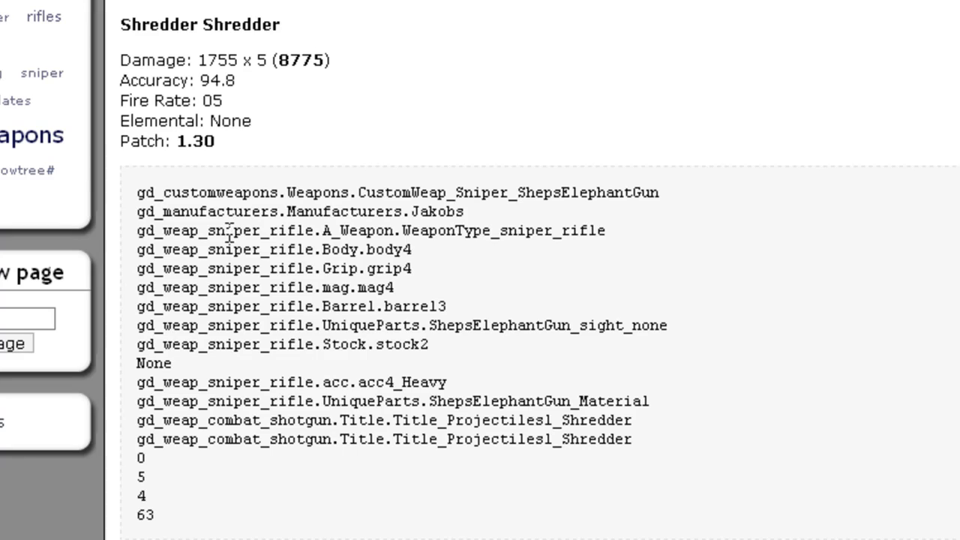
pyautogui.scroll(-3)
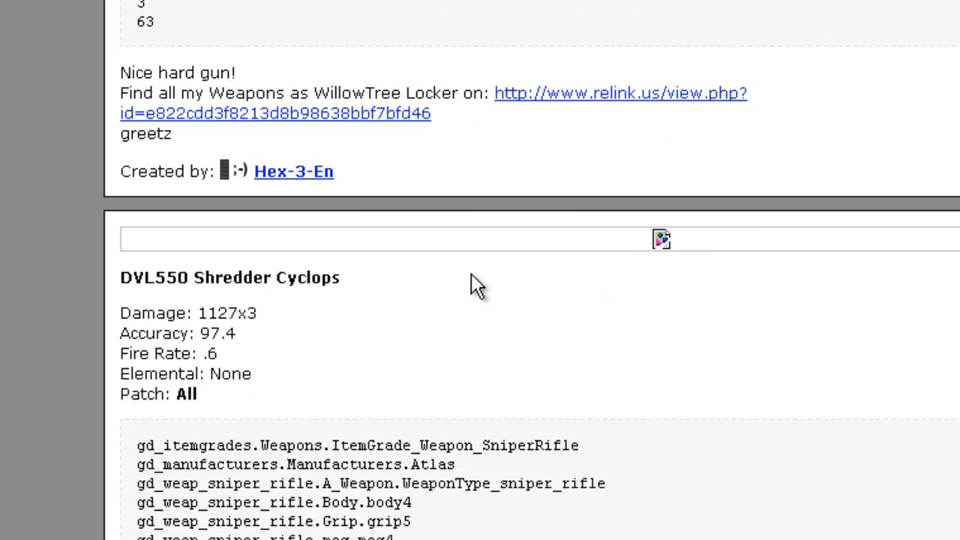
pyautogui.scroll(-3)
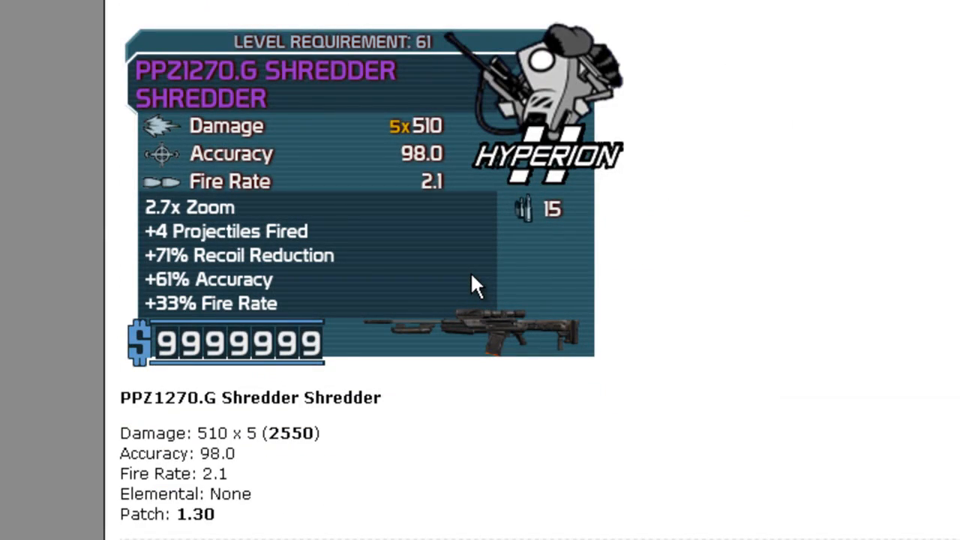
pyautogui.moveTo(333, 141)
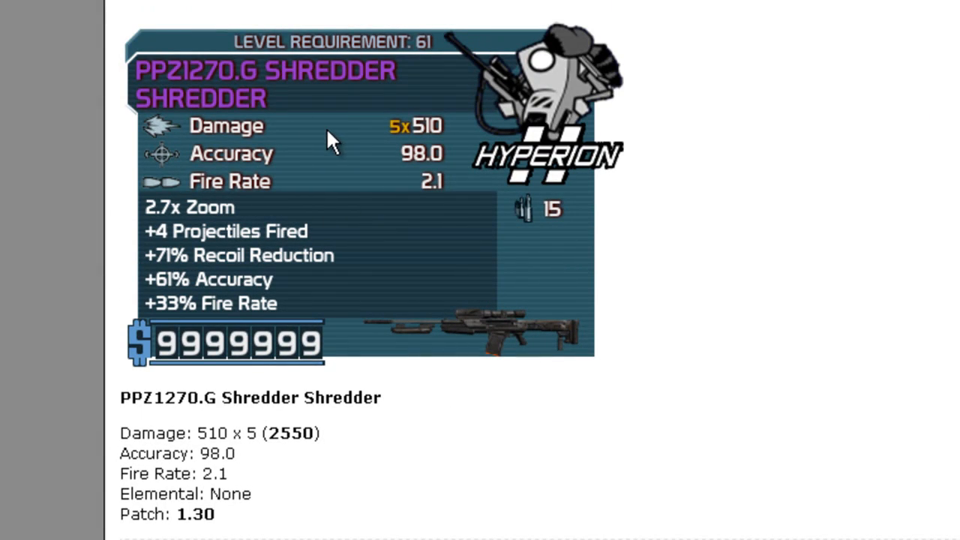
pyautogui.scroll(-3)
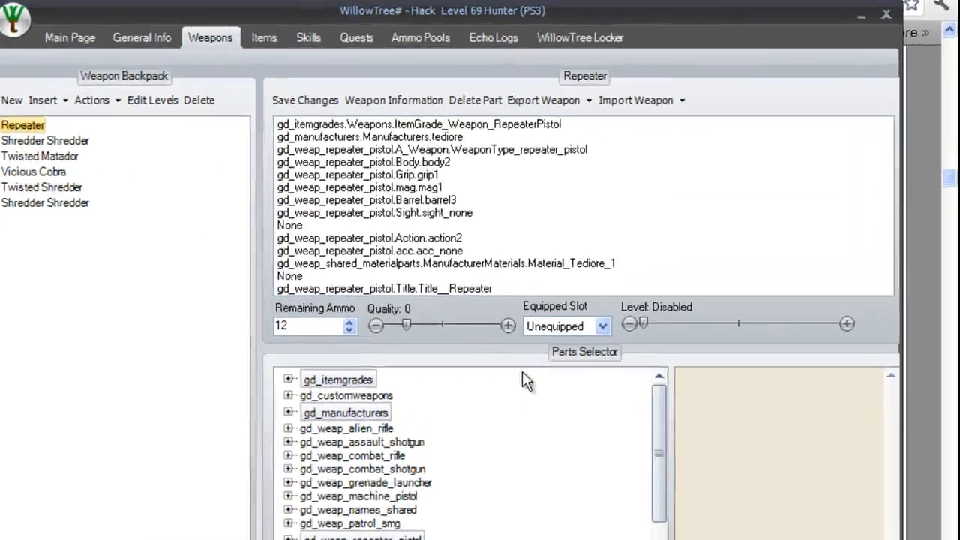
pyautogui.click(637, 99)
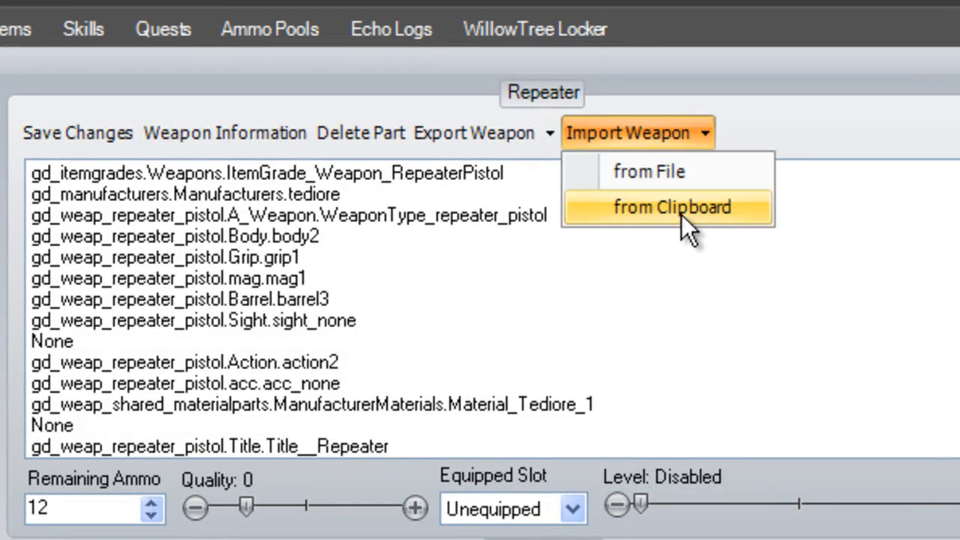
pyautogui.click(673, 208)
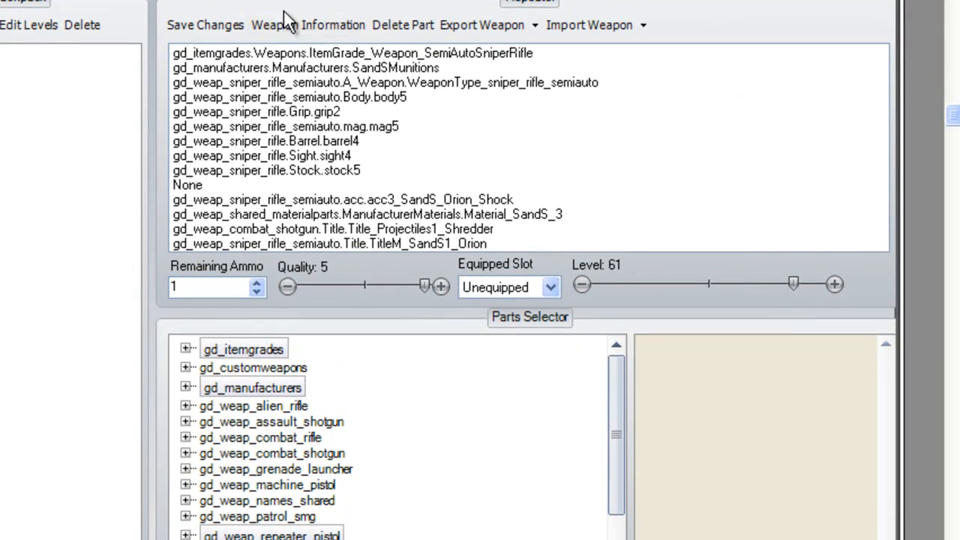
# Step: Check the rifle's weapon information, then lower its level from 61 to 33
pyautogui.click(308, 24)
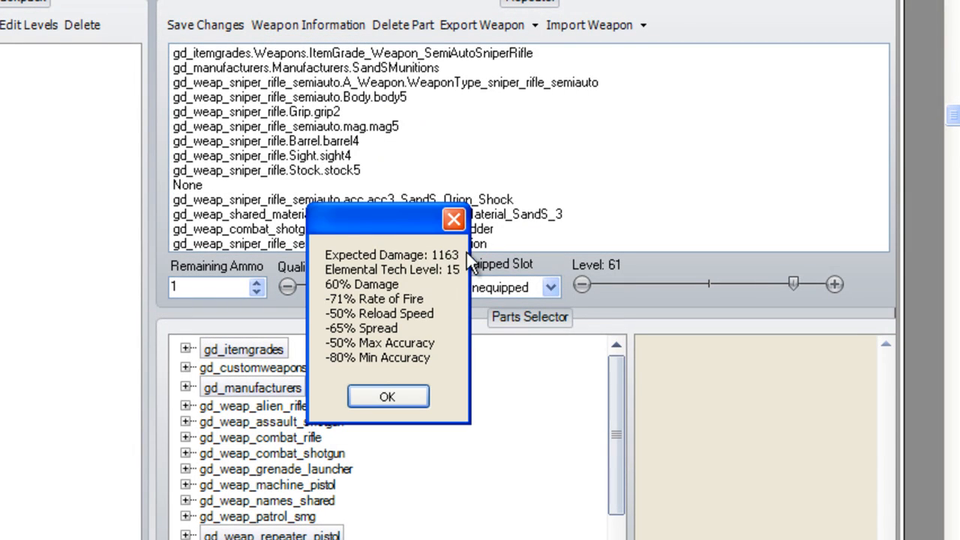
pyautogui.moveTo(511, 228)
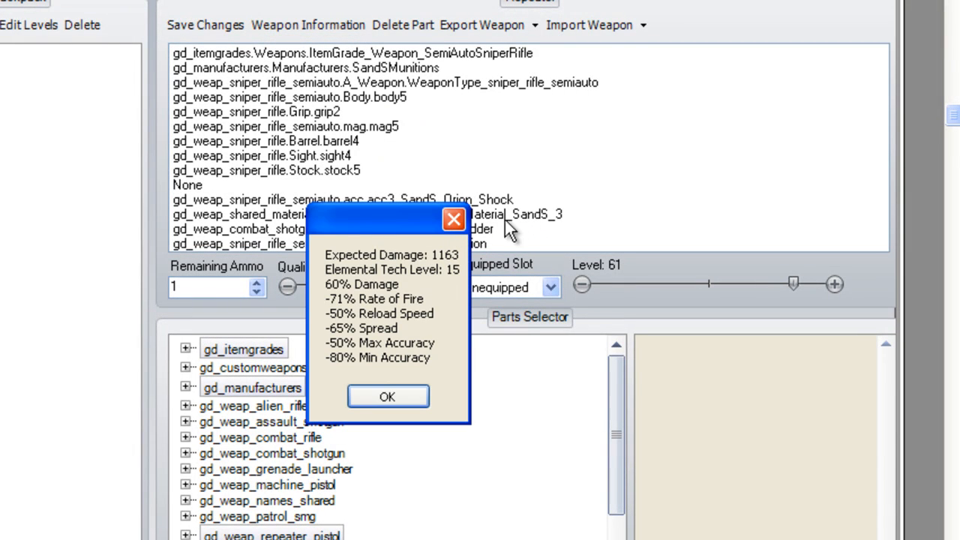
pyautogui.moveTo(453, 219)
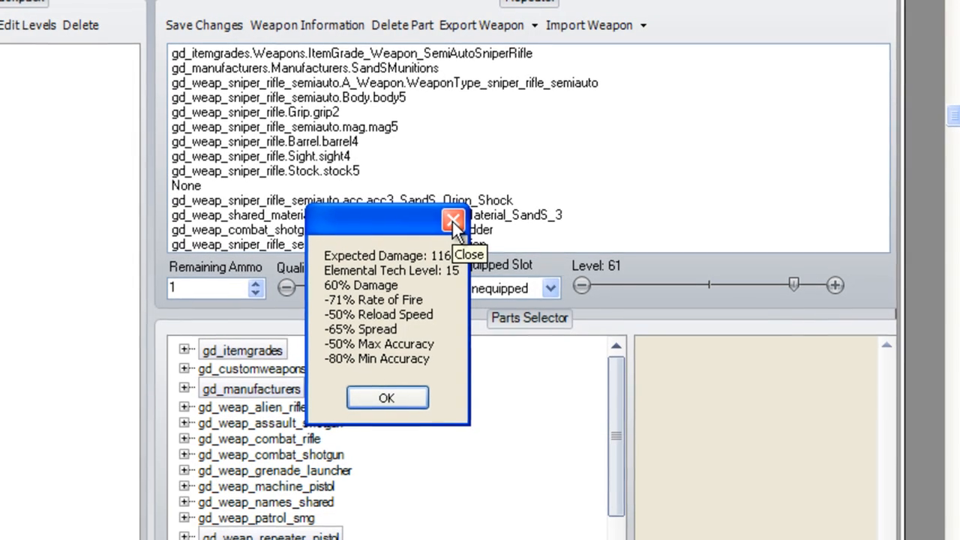
pyautogui.click(453, 221)
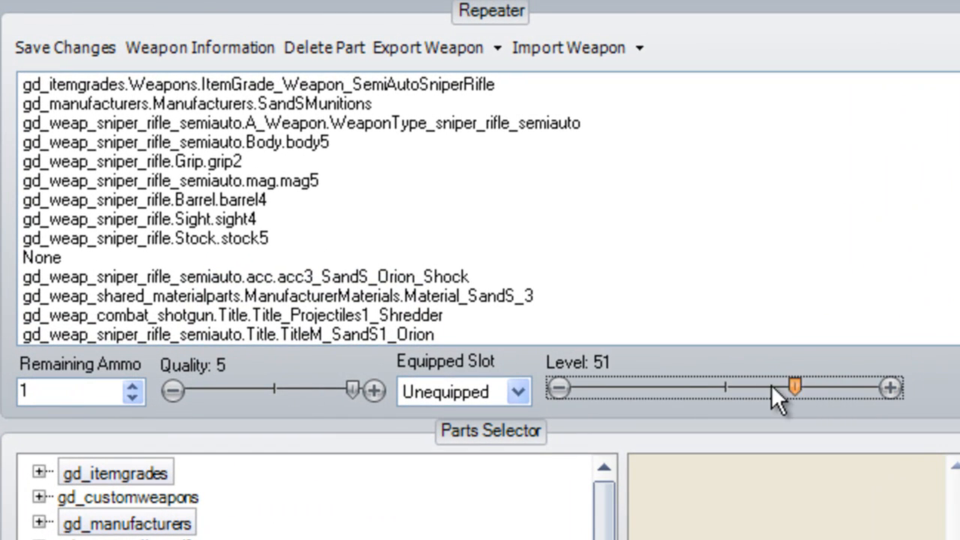
pyautogui.moveTo(795, 388); pyautogui.dragTo(721, 384)
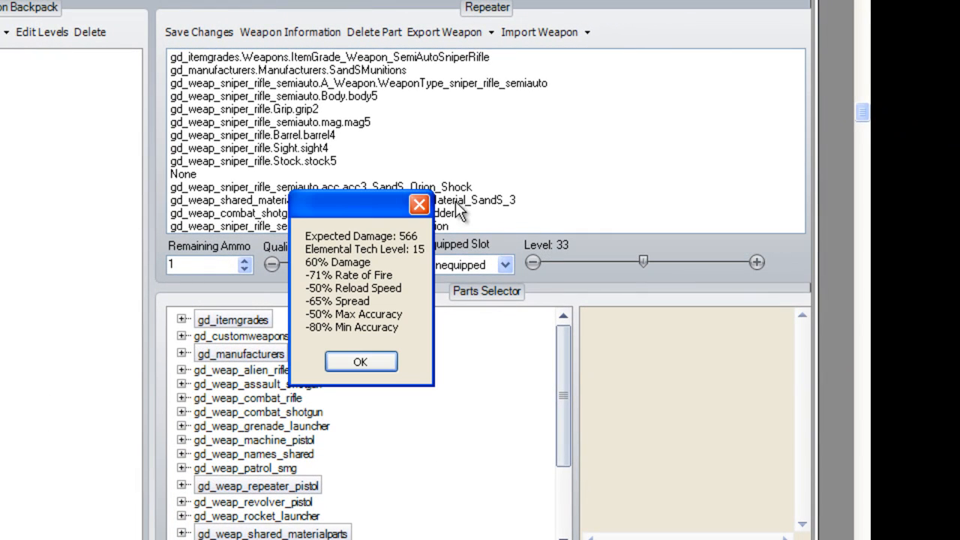
pyautogui.moveTo(420, 204)
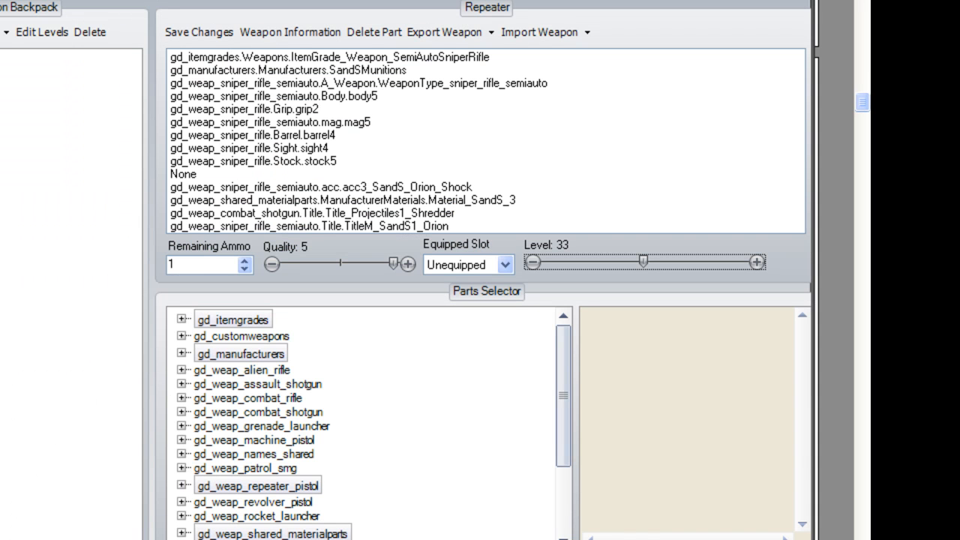
pyautogui.moveTo(375, 303)
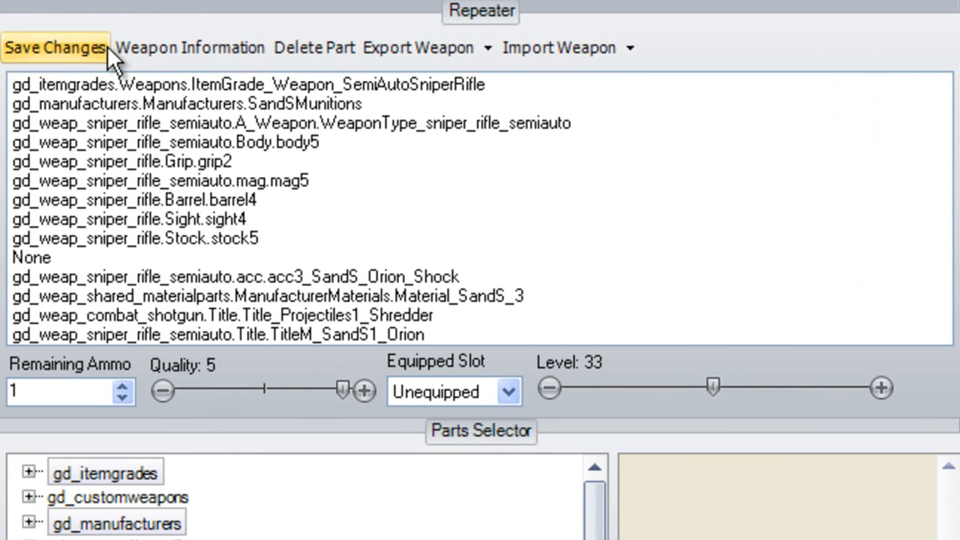
# Step: Save the rifle as Shredder Orion in the backpack and show the Items backpack
pyautogui.click(54, 46)
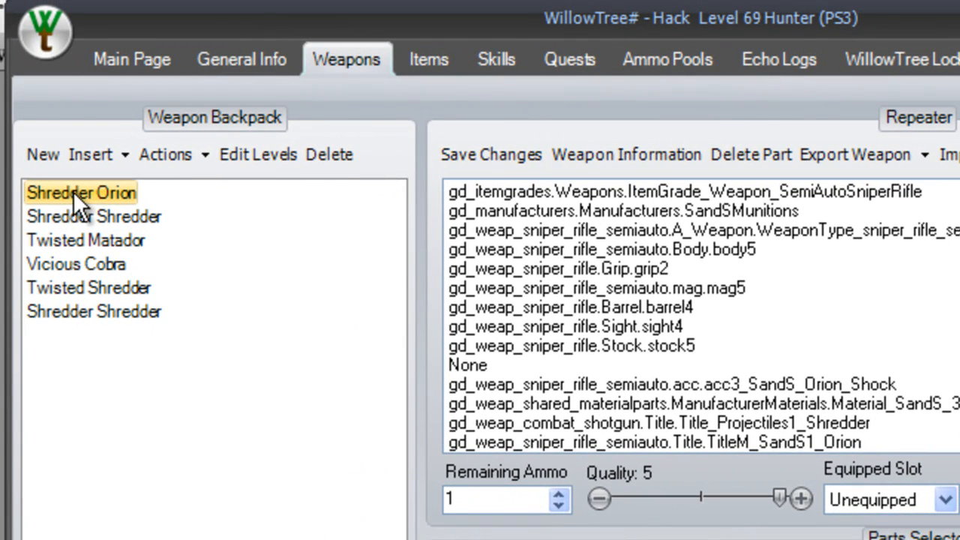
pyautogui.moveTo(429, 61)
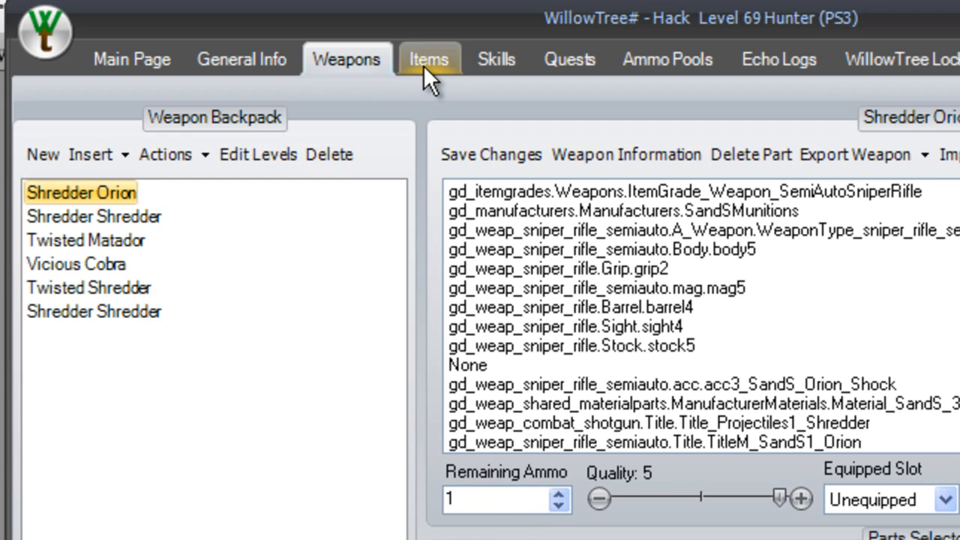
pyautogui.click(429, 59)
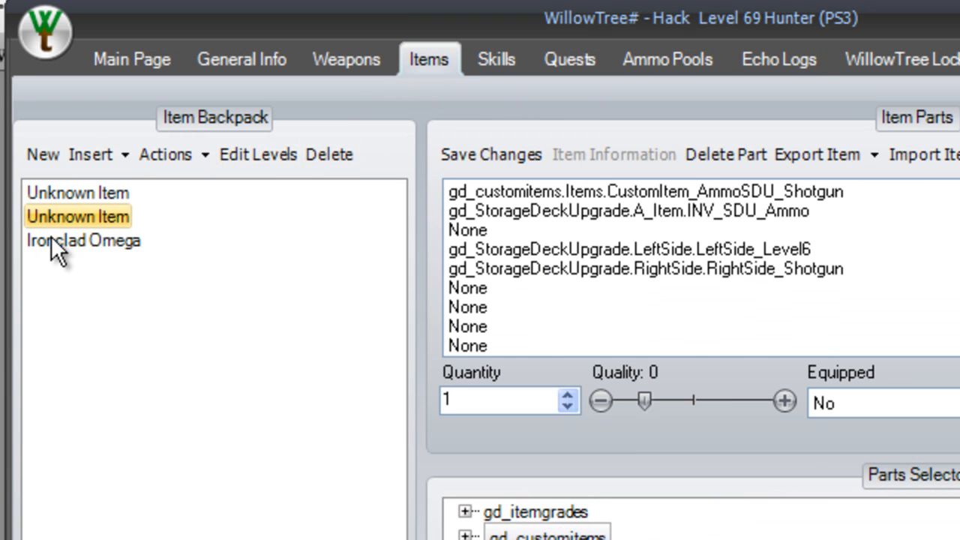
# Step: Select Ironclad Omega, then browse the wiki's Shields codes such as the maxed stock shield
pyautogui.click(81, 241)
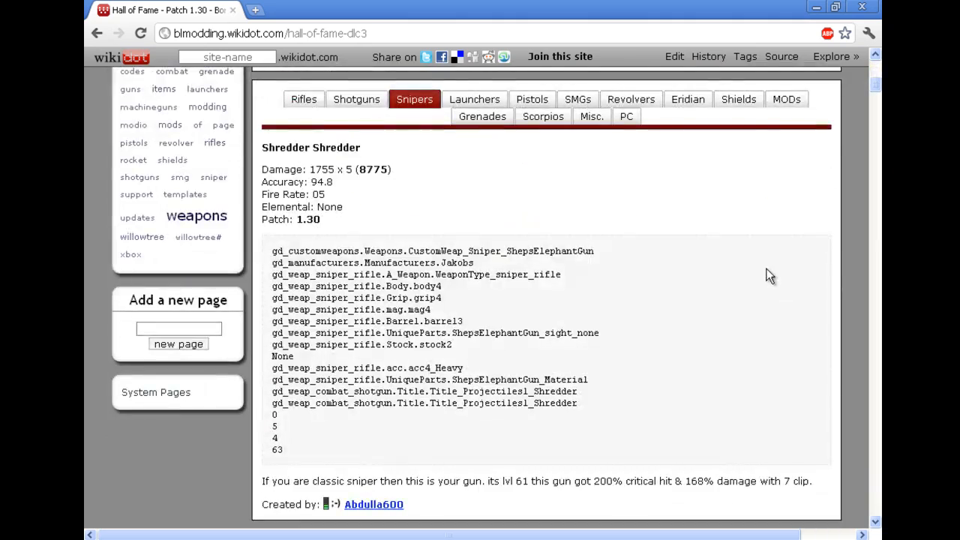
pyautogui.click(738, 99)
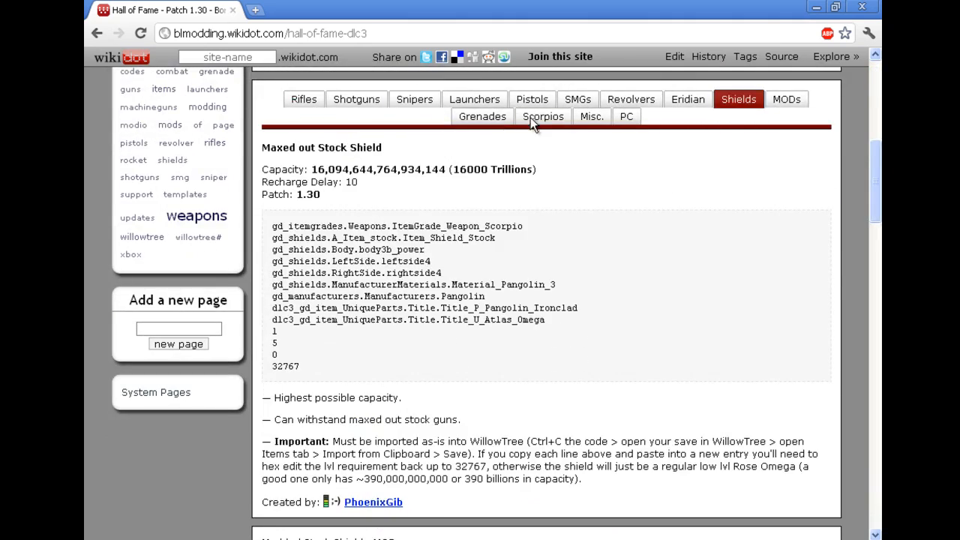
pyautogui.moveTo(389, 179)
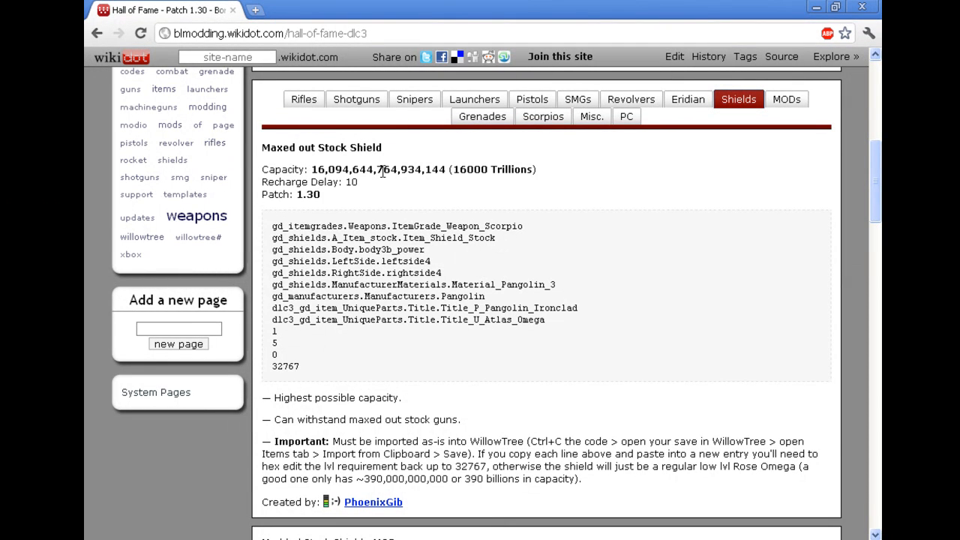
pyautogui.scroll(-3)
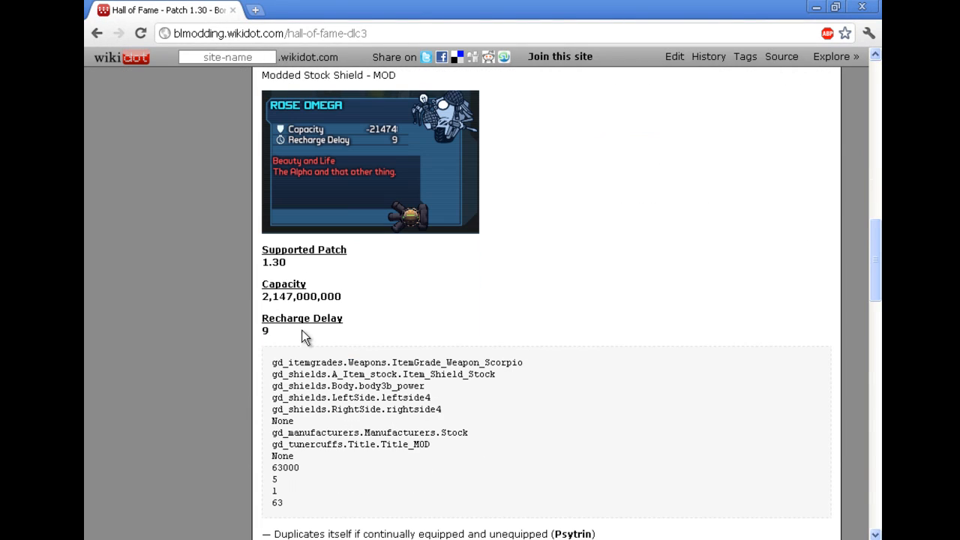
pyautogui.scroll(-3)
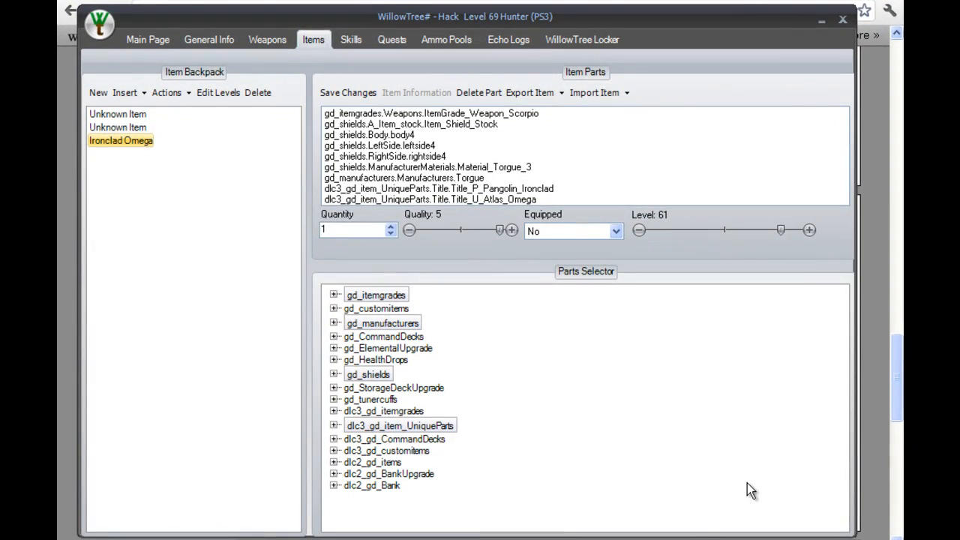
pyautogui.moveTo(462, 144)
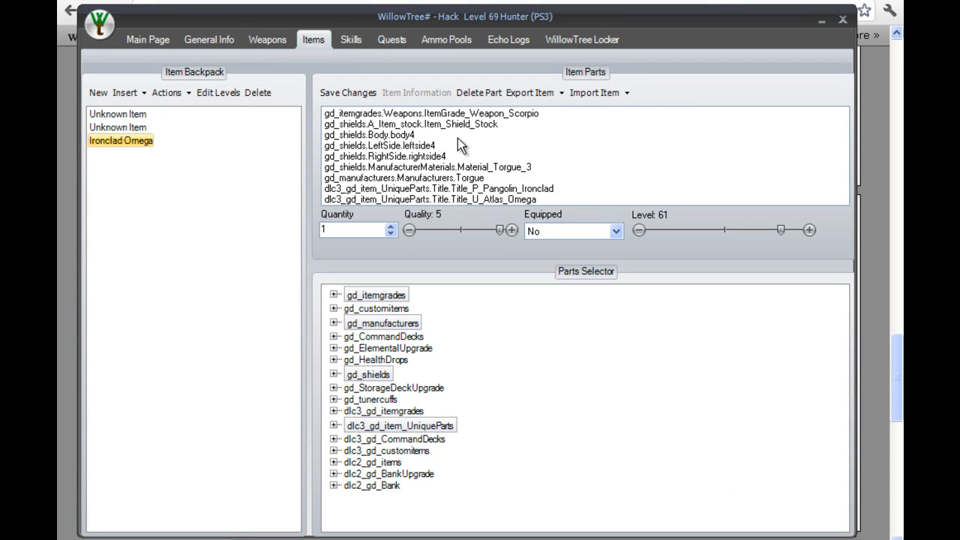
# Step: Review the shotgun ammo upgrade's parts, then show the character's skills with Sniper Rifle Proficiency at 50
pyautogui.click(117, 114)
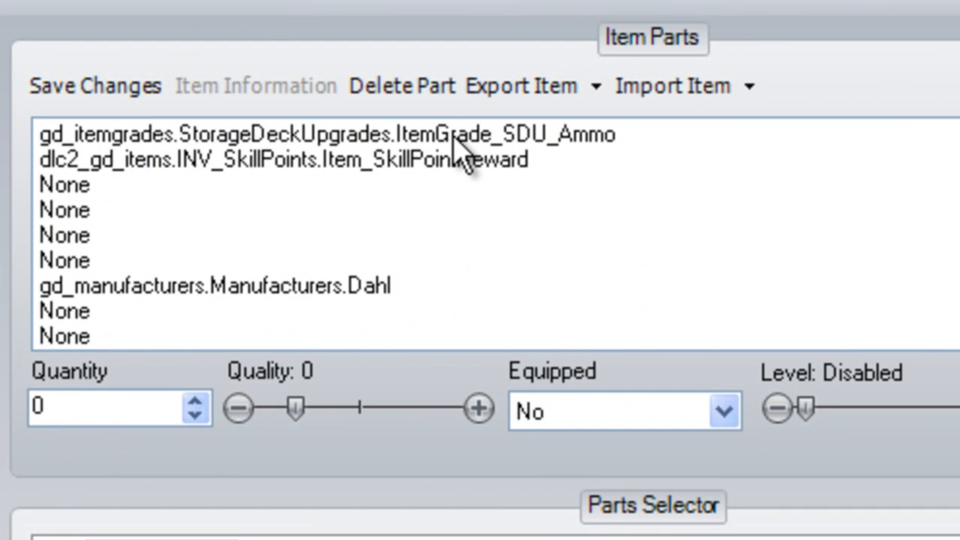
pyautogui.moveTo(458, 162)
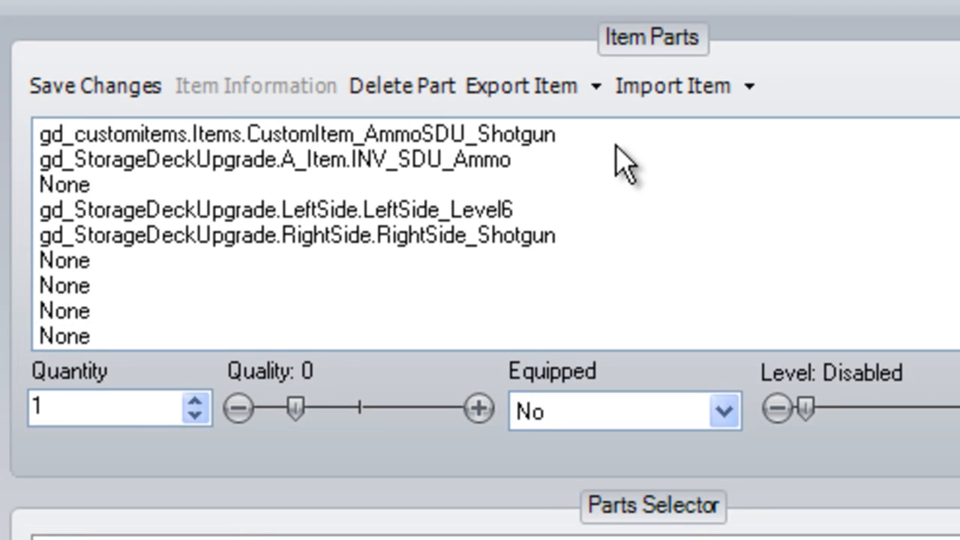
pyautogui.moveTo(442, 188)
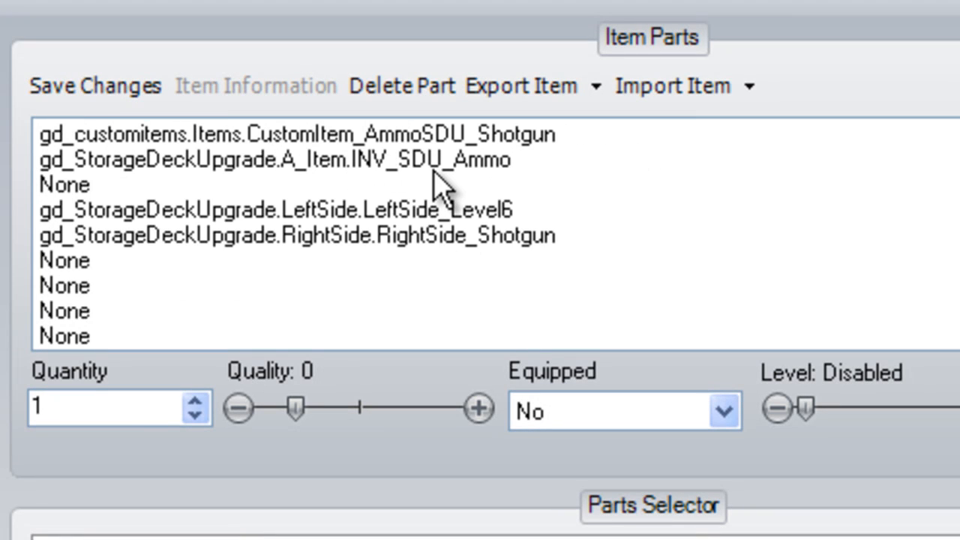
pyautogui.moveTo(498, 177)
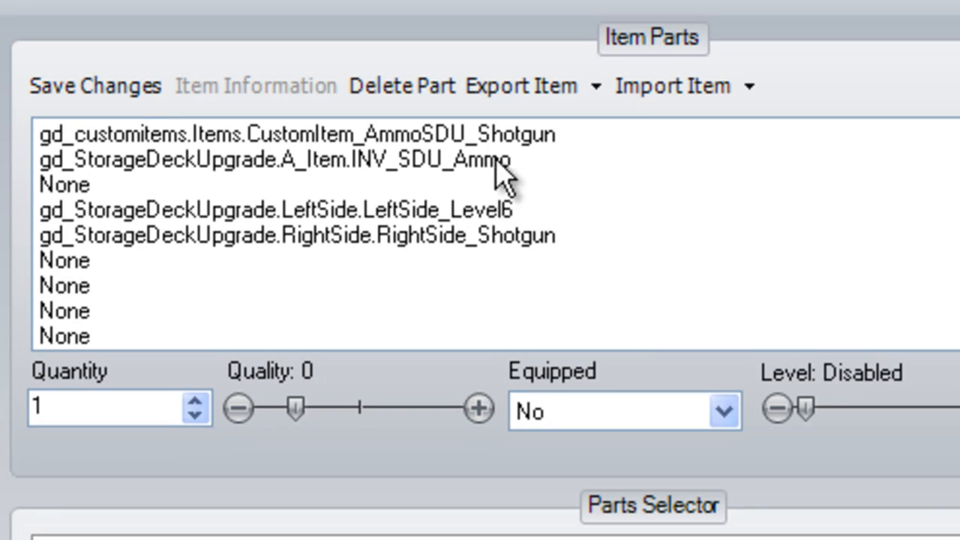
pyautogui.moveTo(888, 183)
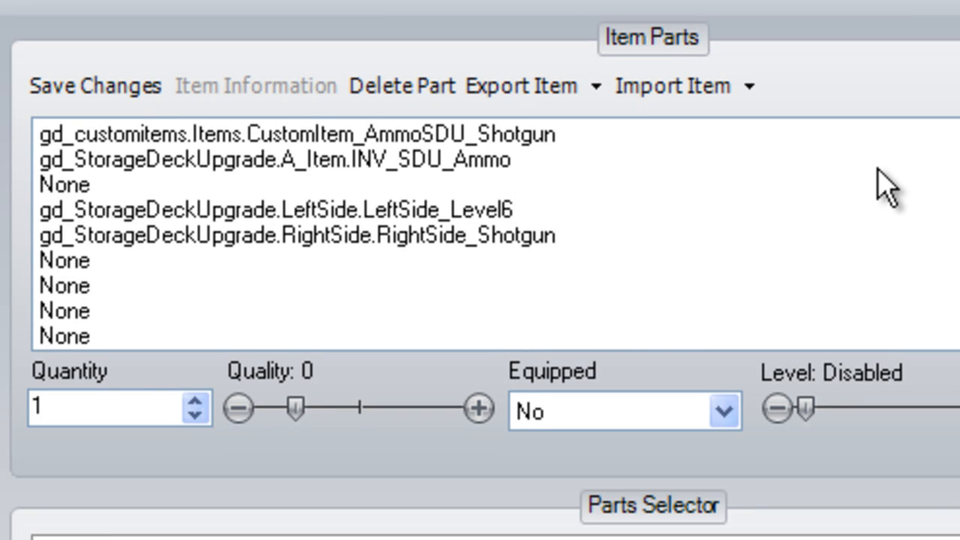
pyautogui.click(204, 45)
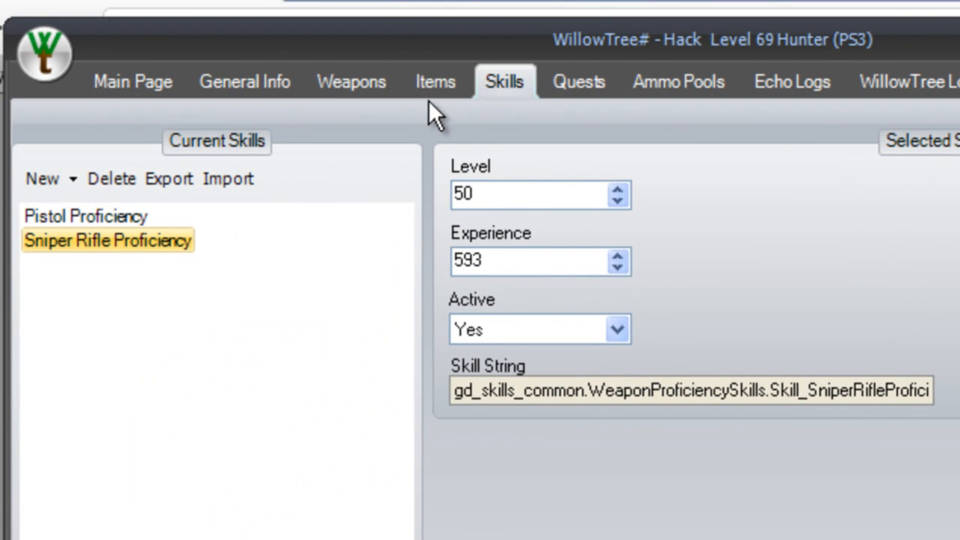
# Step: Return to the backpack's shotgun ammo upgrade and bump its quantity to 2 and back to 1
pyautogui.click(435, 81)
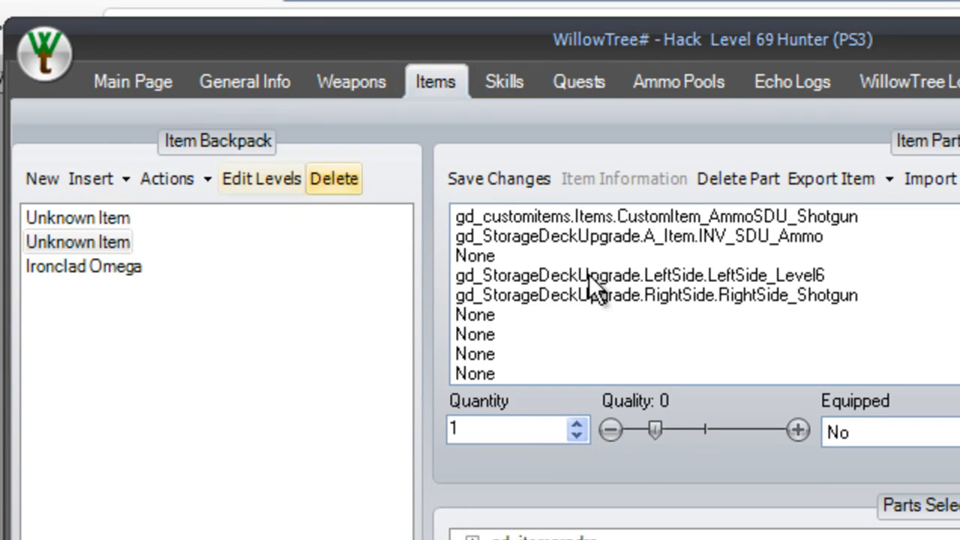
pyautogui.click(576, 423)
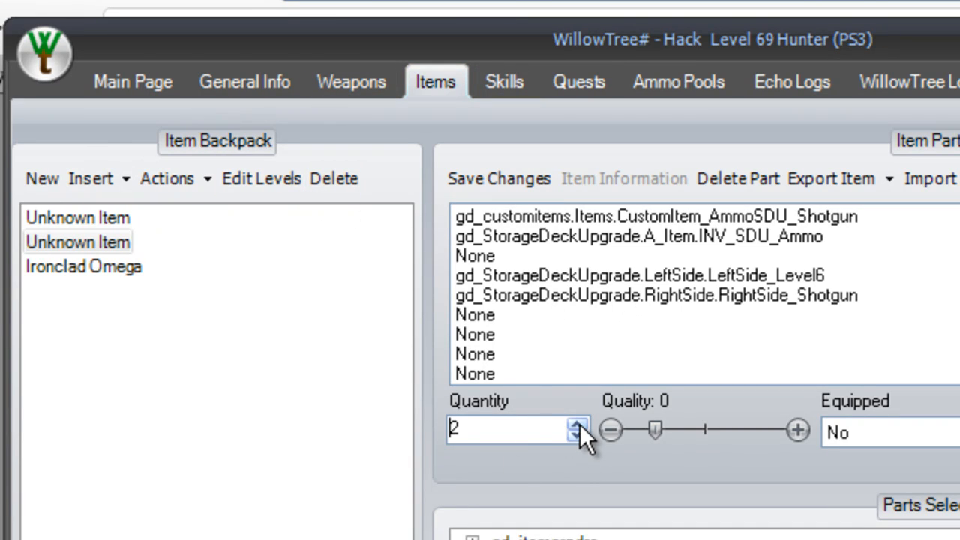
pyautogui.click(576, 423)
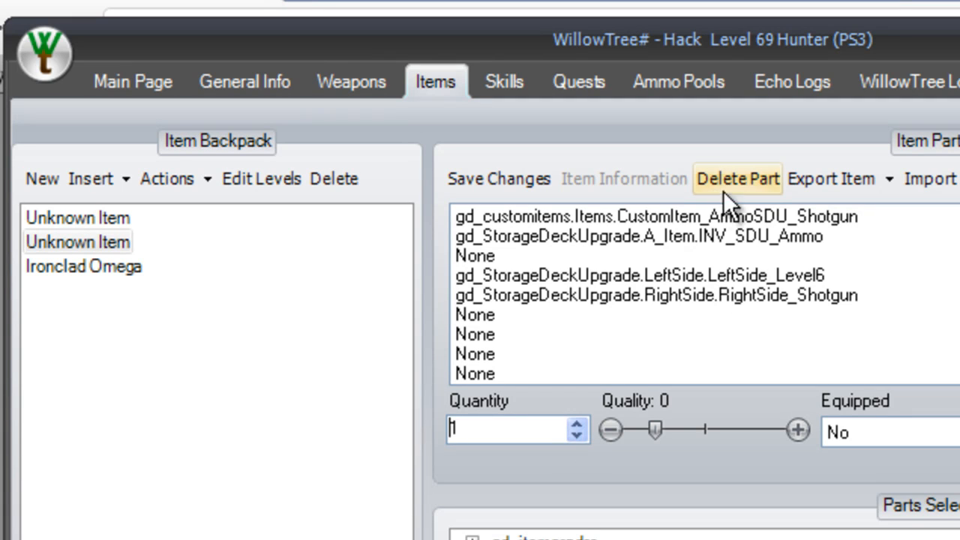
pyautogui.moveTo(678, 81)
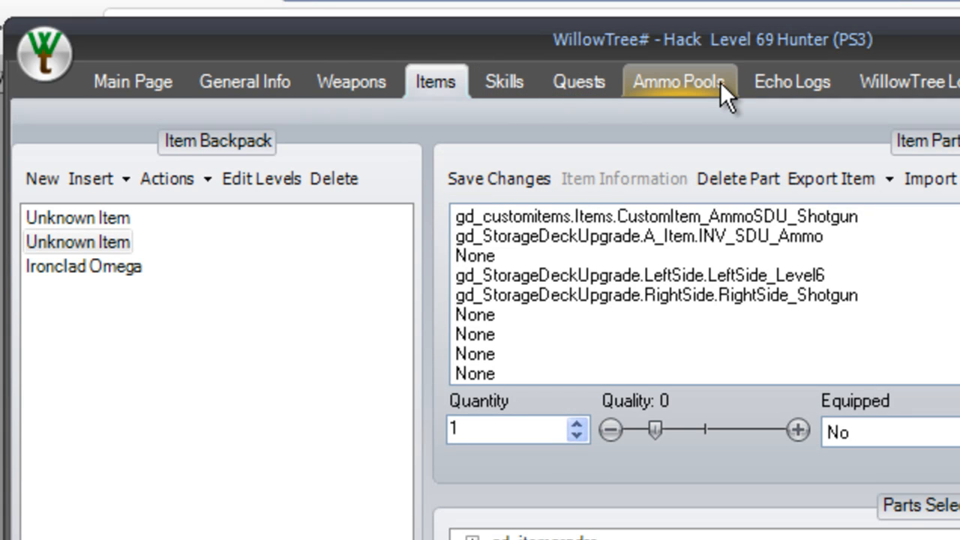
pyautogui.moveTo(503, 132)
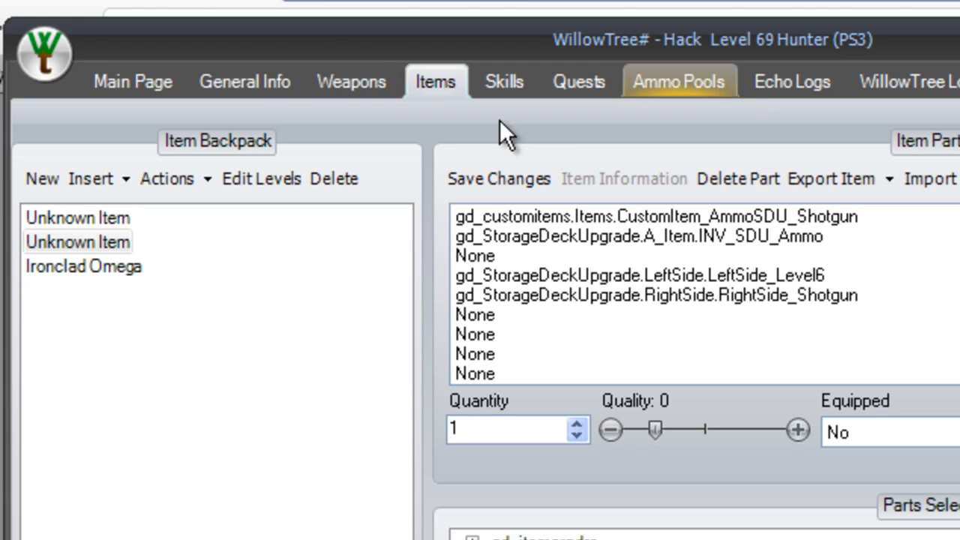
pyautogui.click(351, 81)
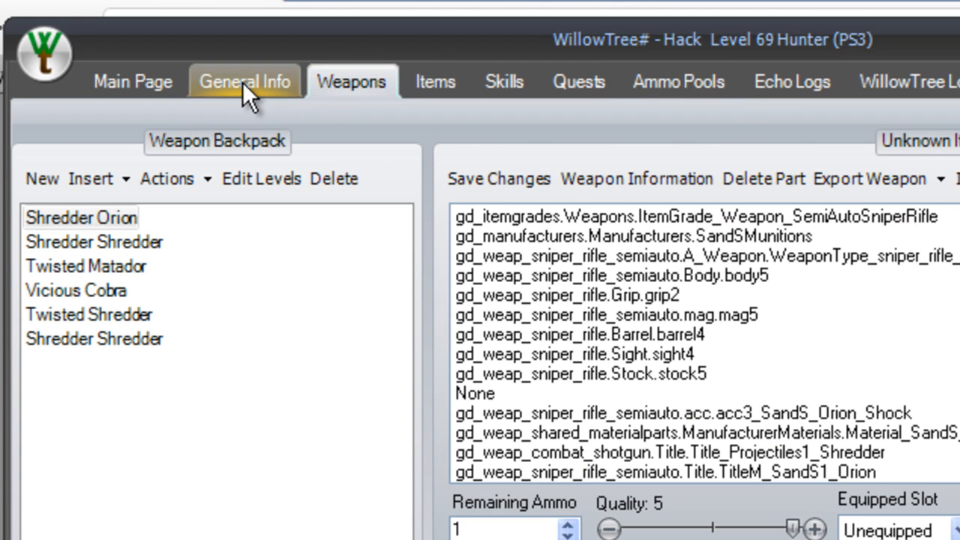
pyautogui.click(132, 81)
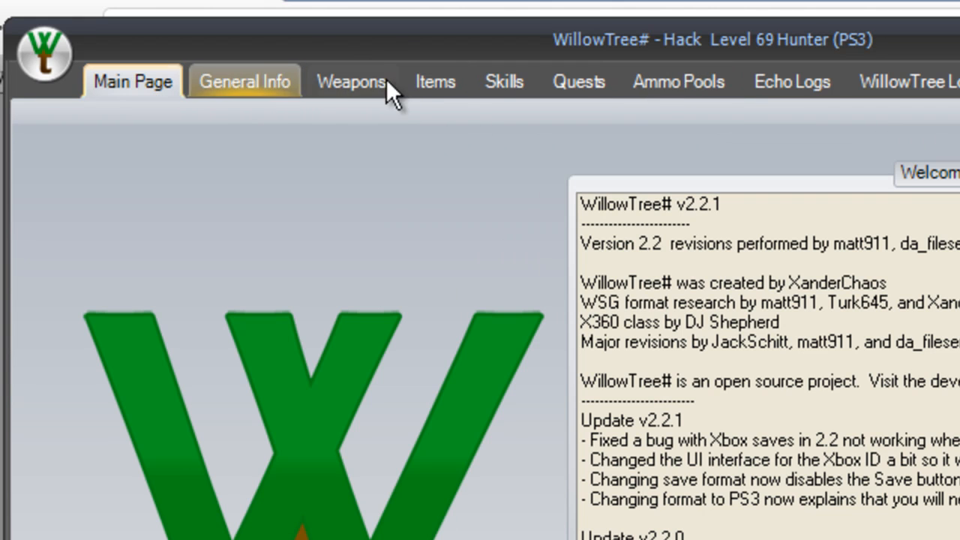
pyautogui.click(678, 81)
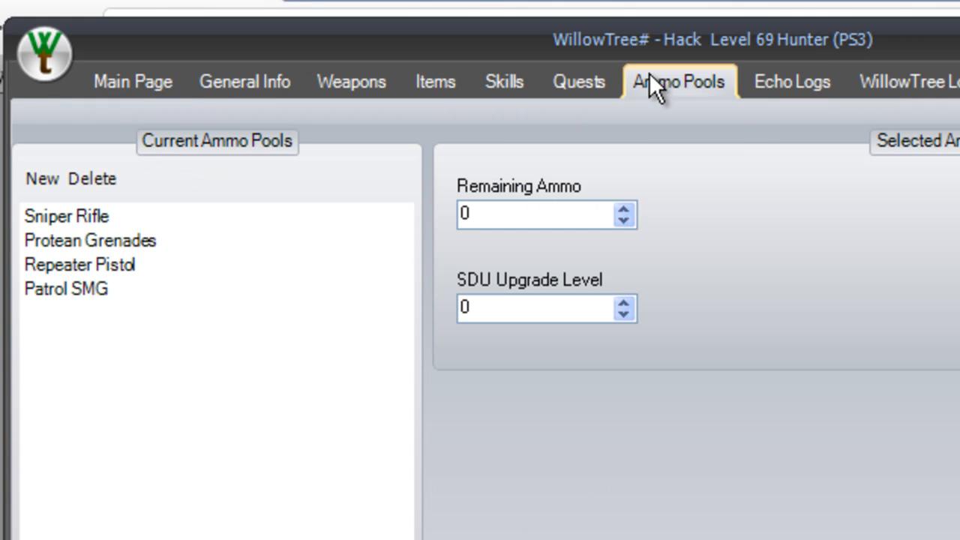
pyautogui.click(792, 81)
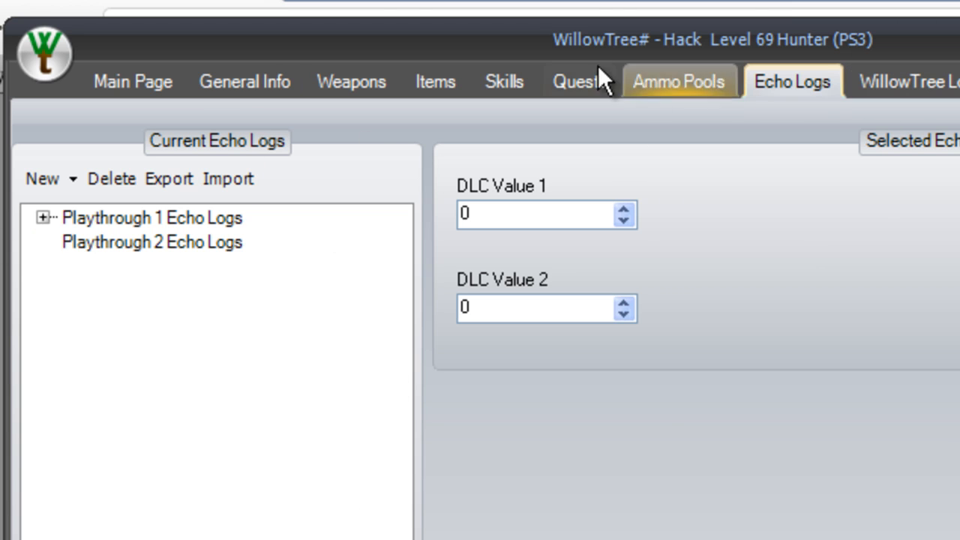
pyautogui.click(678, 81)
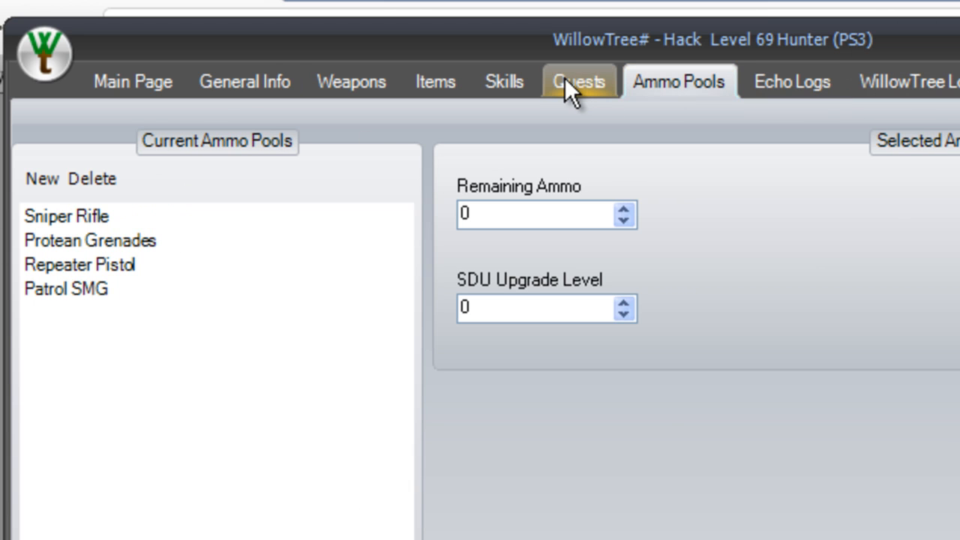
pyautogui.click(579, 81)
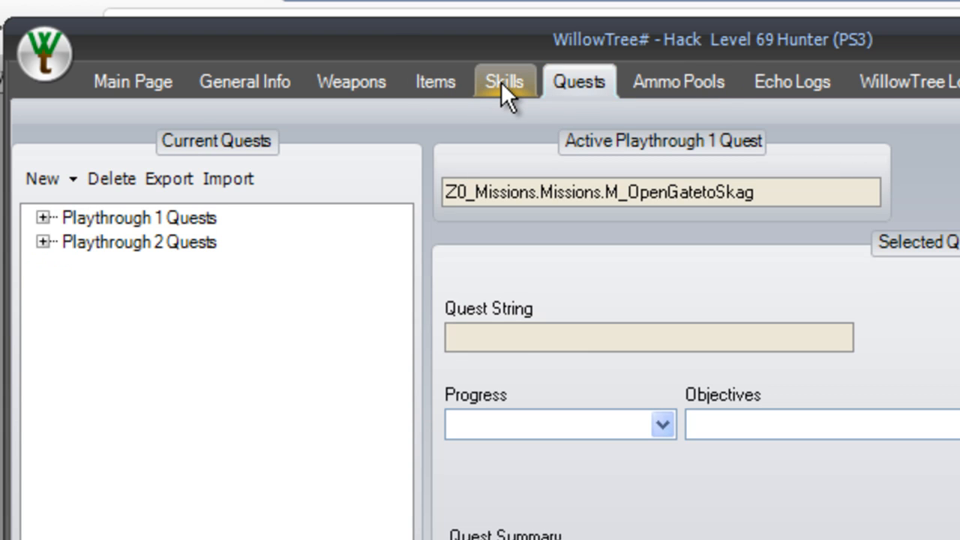
pyautogui.click(504, 81)
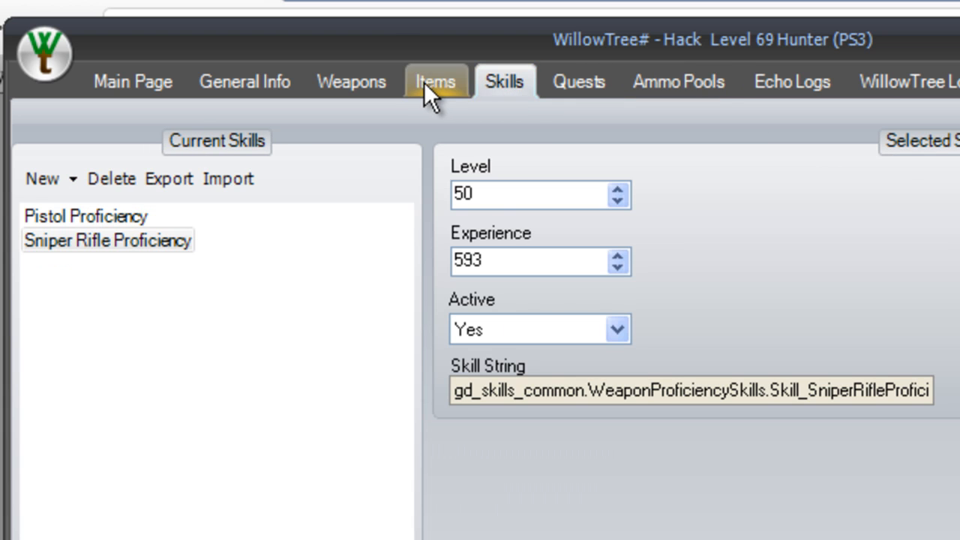
pyautogui.click(351, 81)
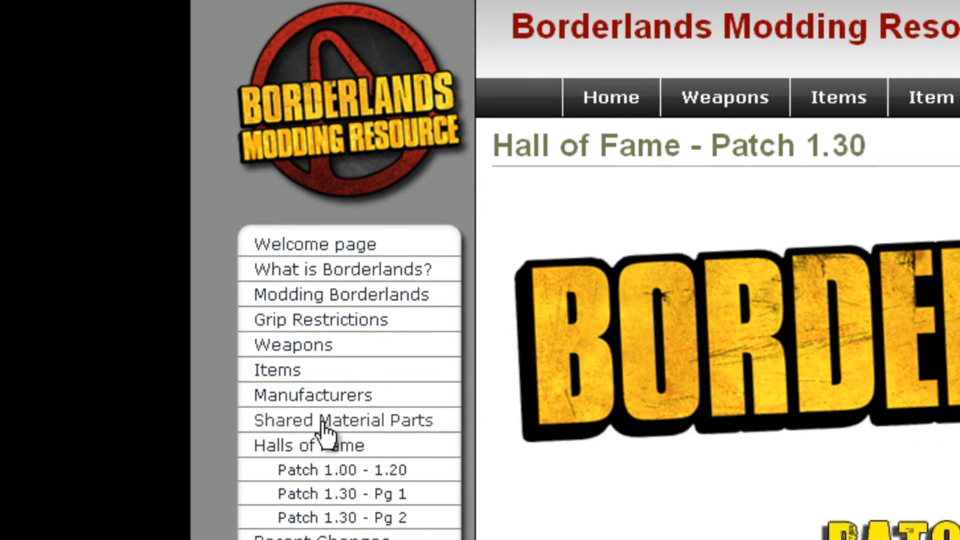
pyautogui.moveTo(288, 413)
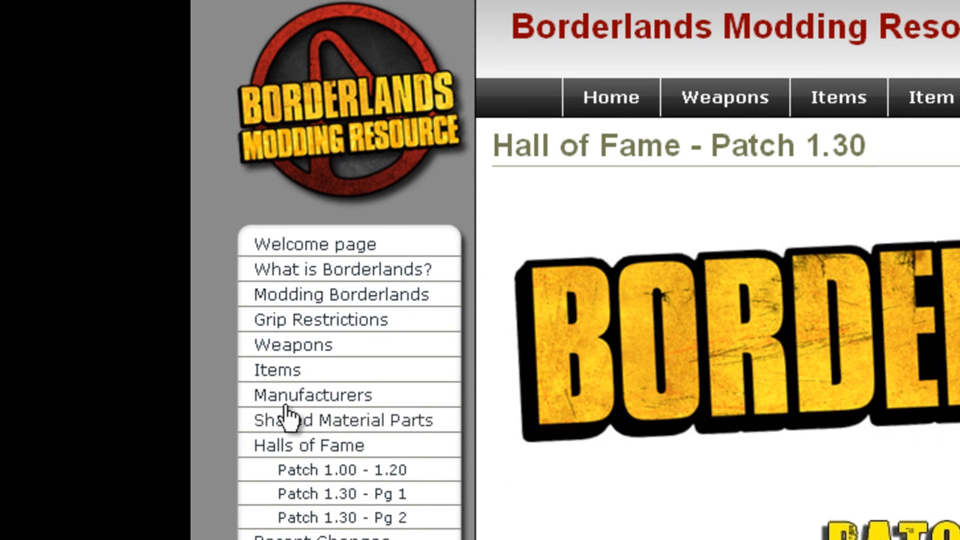
pyautogui.moveTo(308, 406)
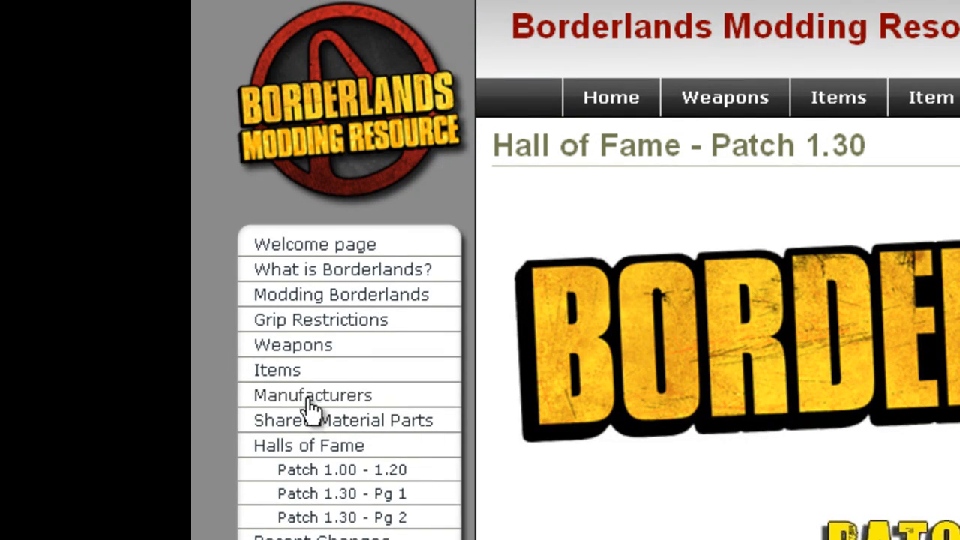
pyautogui.moveTo(313, 471)
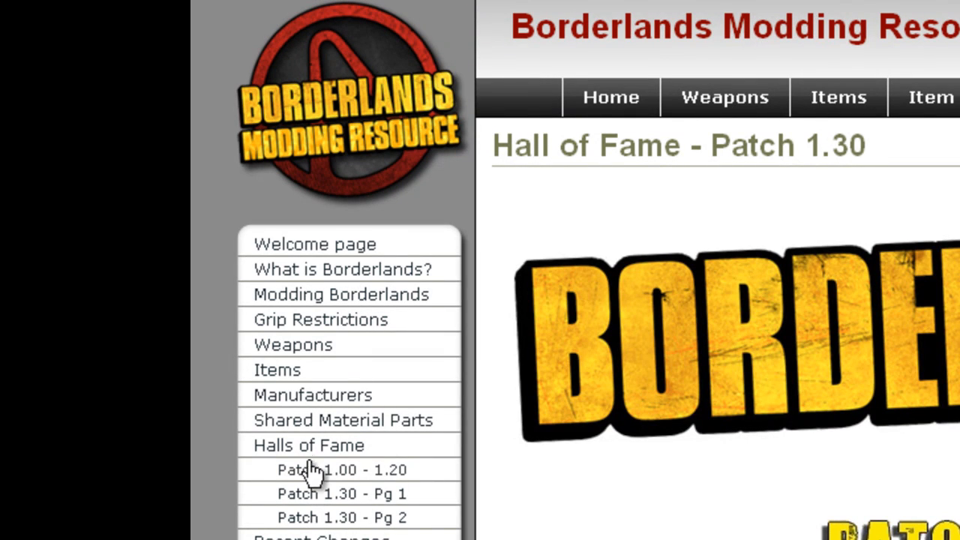
pyautogui.moveTo(300, 397)
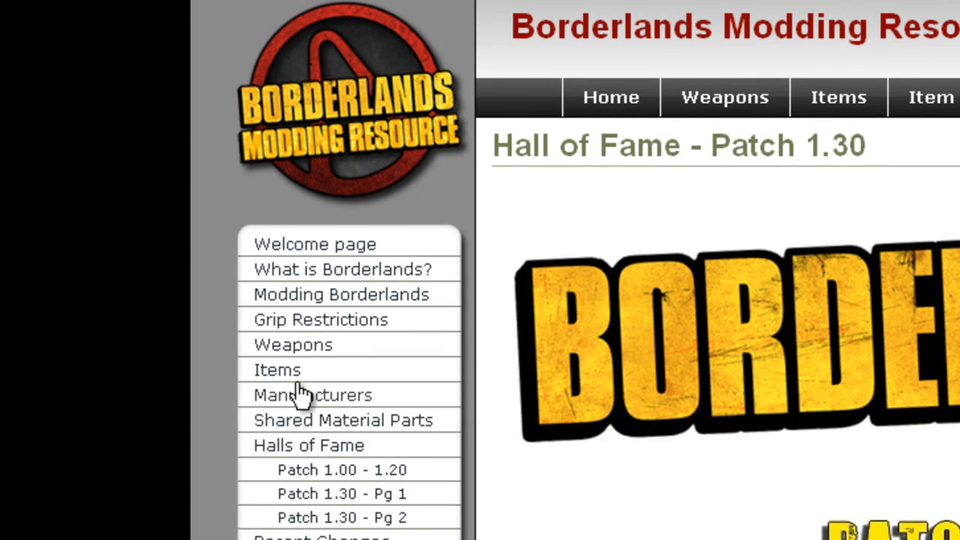
pyautogui.moveTo(405, 308)
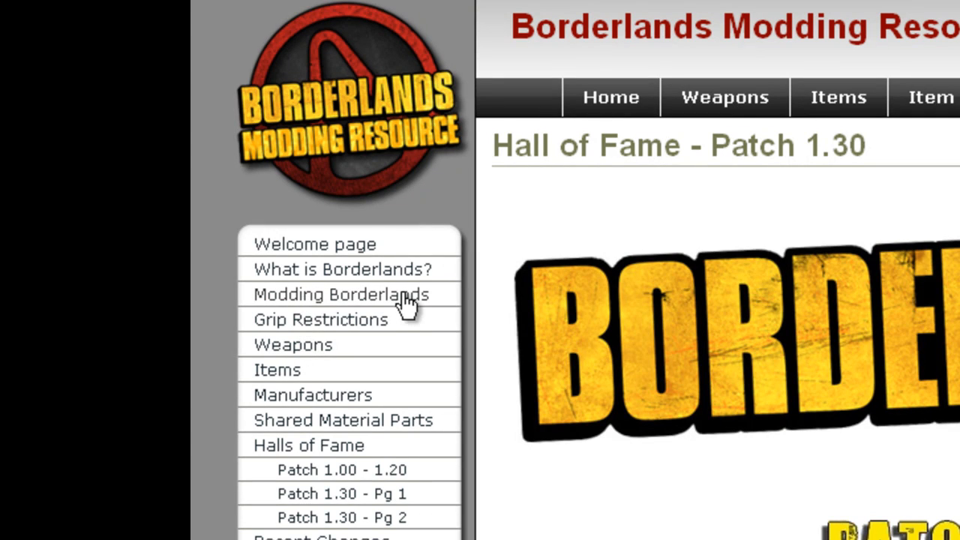
pyautogui.moveTo(333, 243)
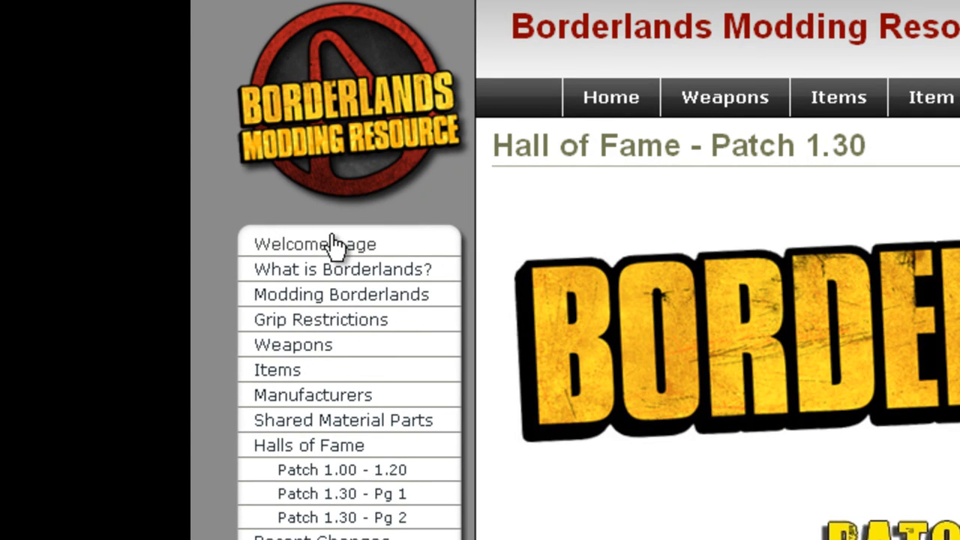
# Step: Reach the Gear Calculator page via the Welcome page and Modding Borderlands menu
pyautogui.click(315, 243)
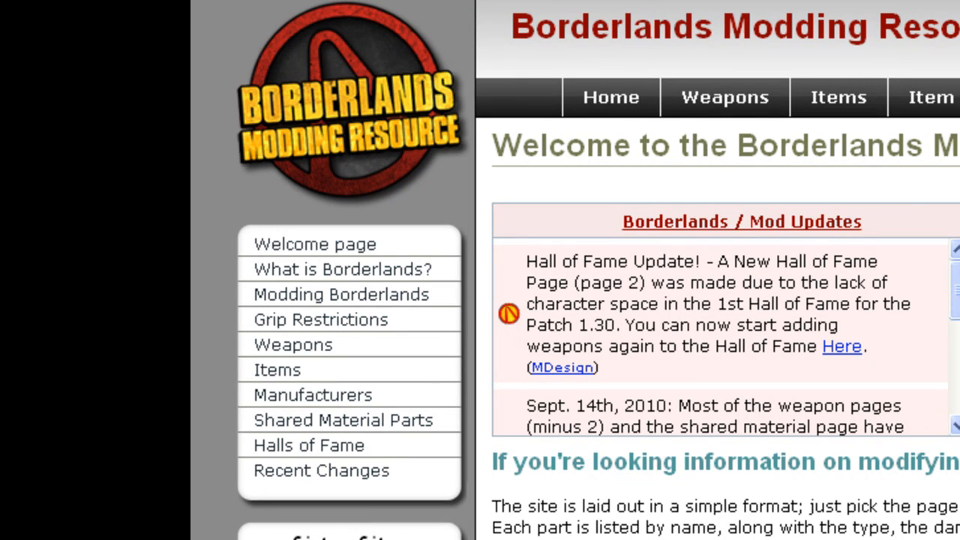
pyautogui.moveTo(363, 316)
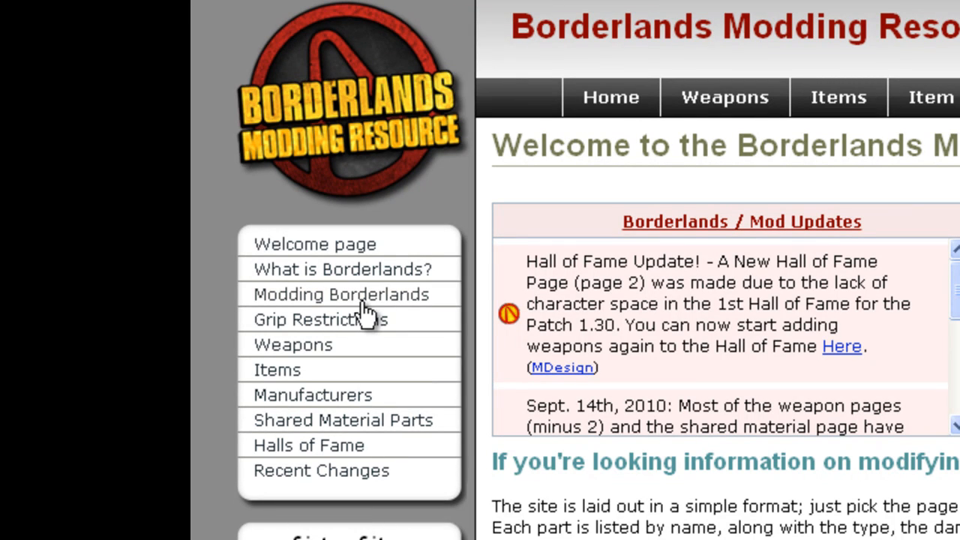
pyautogui.click(341, 295)
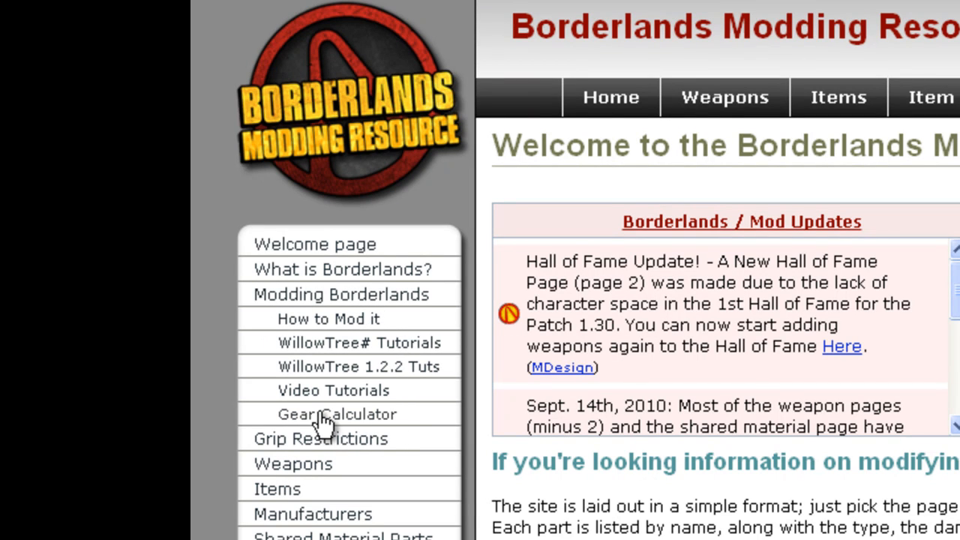
pyautogui.click(337, 414)
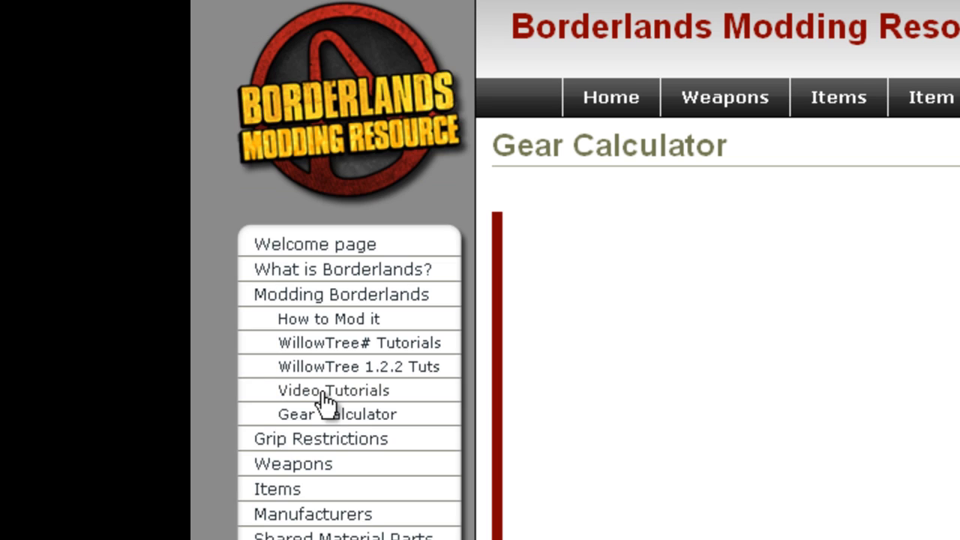
# Step: Build a Pangolin Hardened Ironclad level 48 shield and view its part code for WillowTree#
pyautogui.click(336, 414)
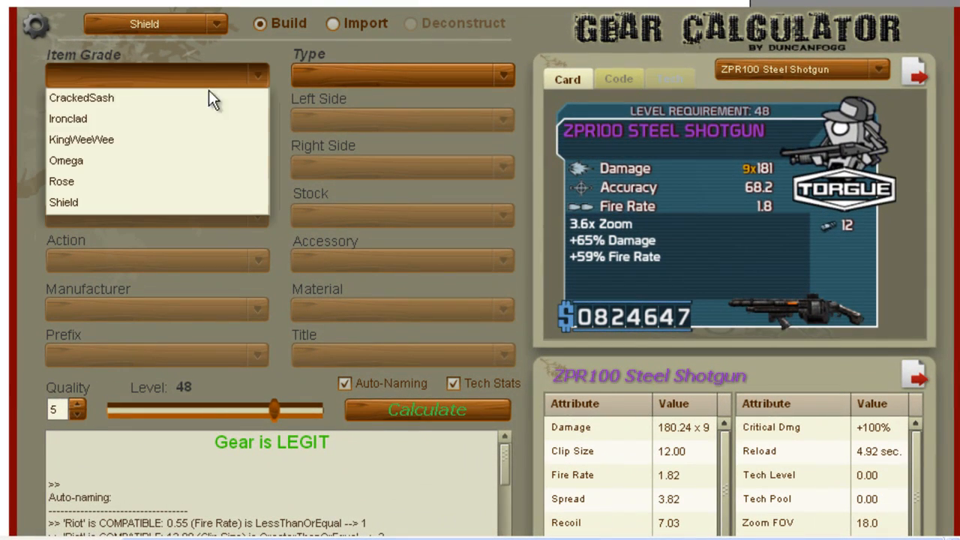
pyautogui.click(68, 119)
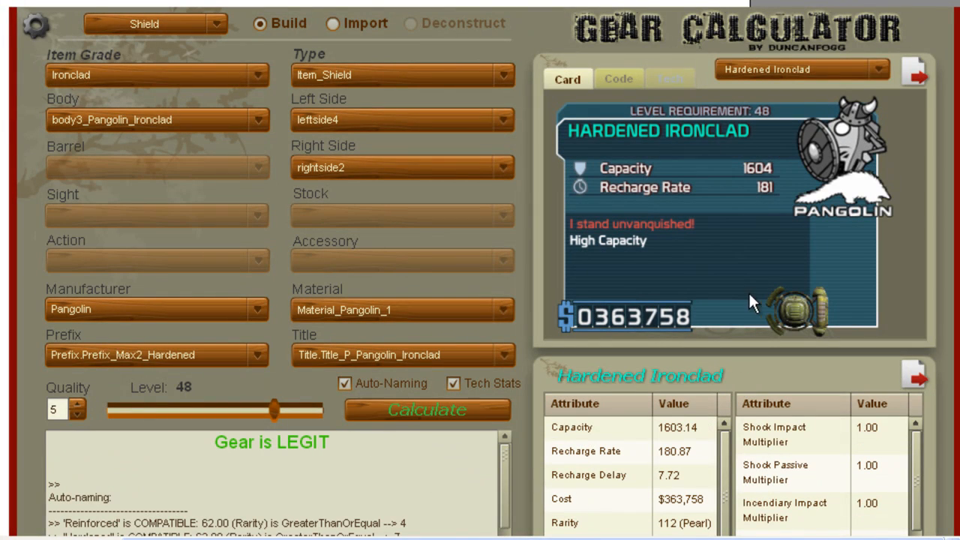
pyautogui.moveTo(811, 213)
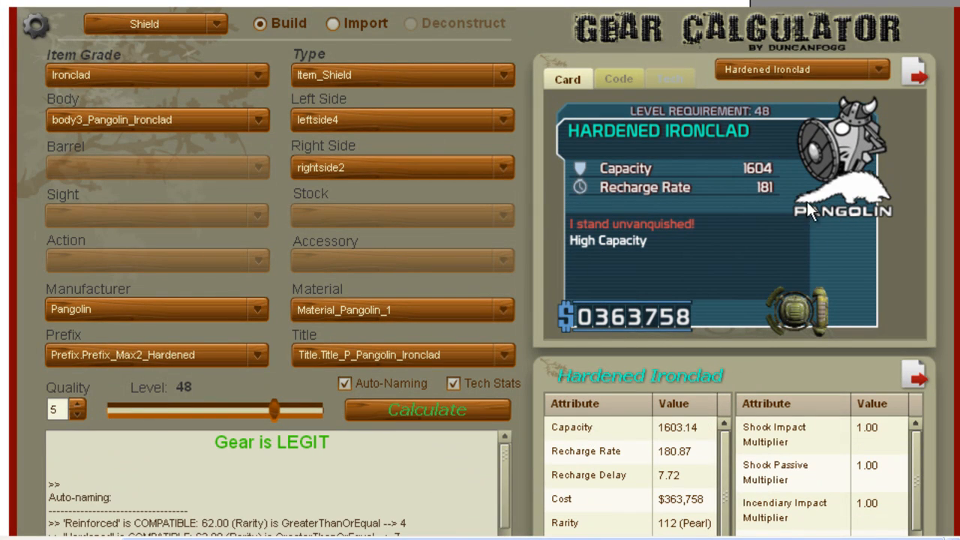
pyautogui.click(619, 78)
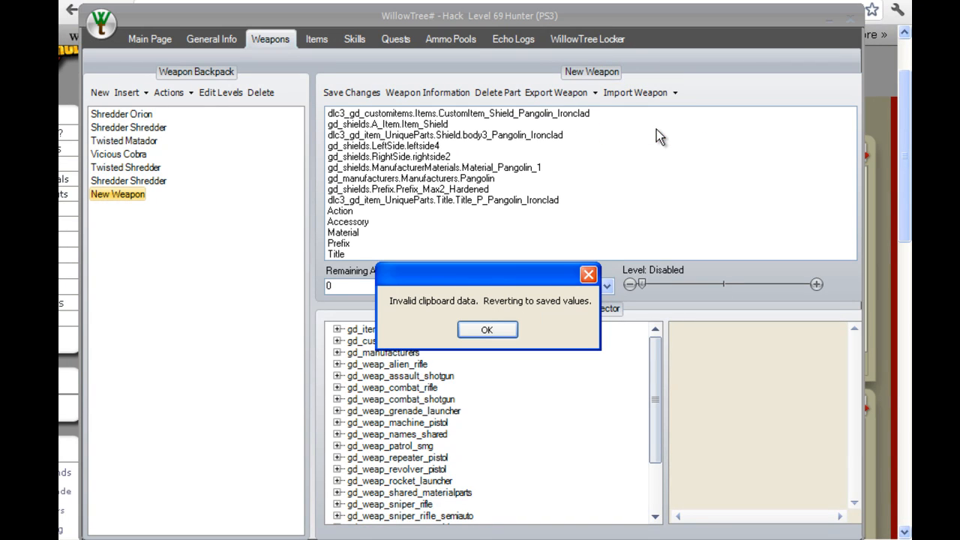
# Step: Dismiss the invalid clipboard warning and bring the shield's part code back up
pyautogui.click(486, 330)
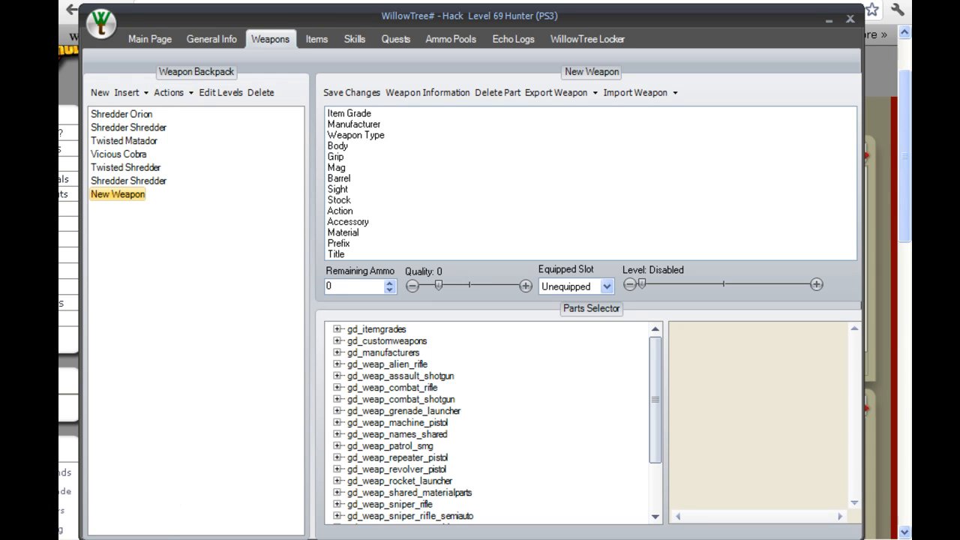
pyautogui.moveTo(517, 273)
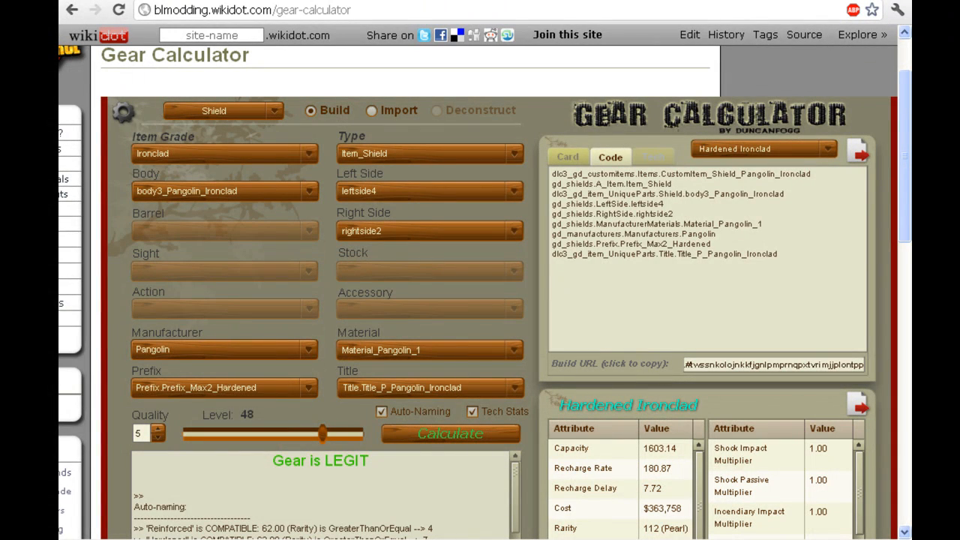
pyautogui.click(567, 158)
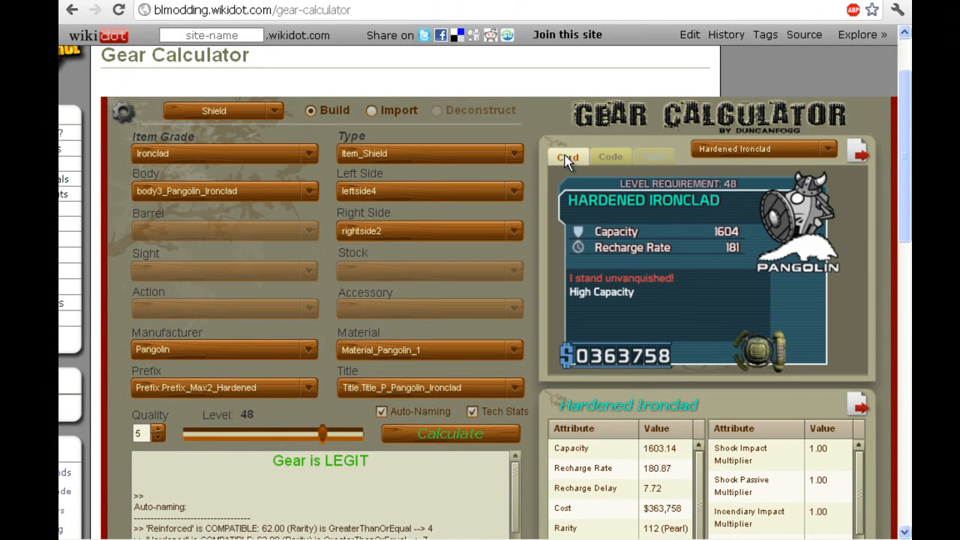
pyautogui.click(611, 157)
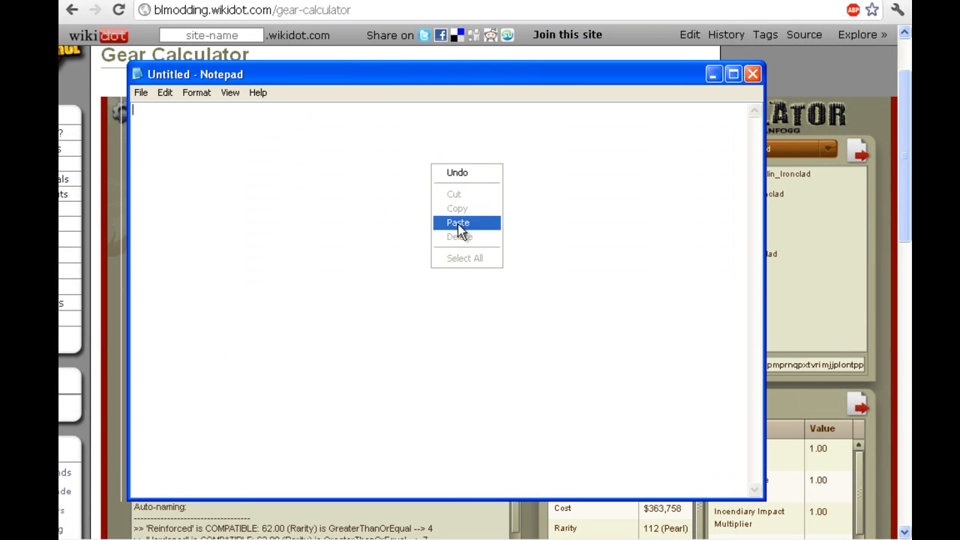
# Step: Paste the shield code with lines 1, 5, 0, 50, copy it all, and close Notepad unsaved
pyautogui.click(458, 222)
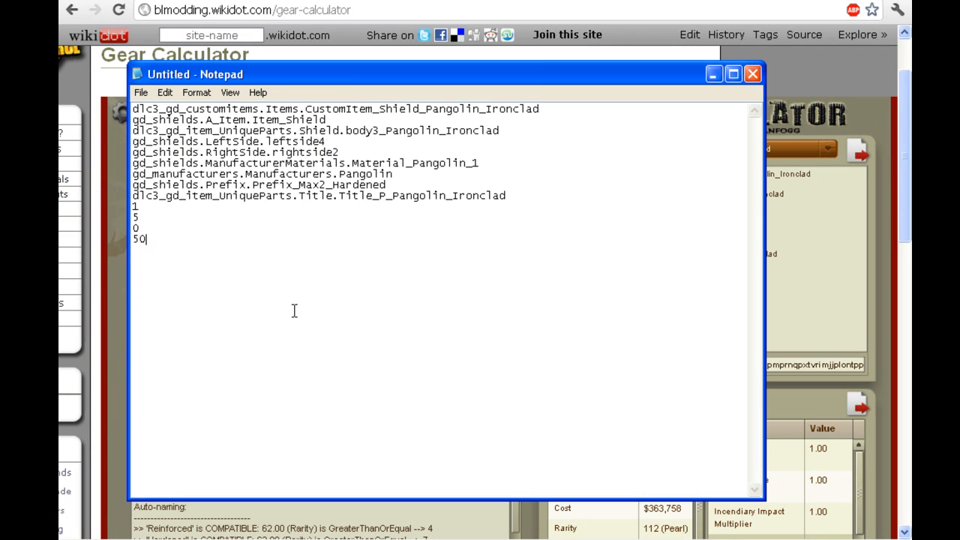
pyautogui.press('ctrl+a')
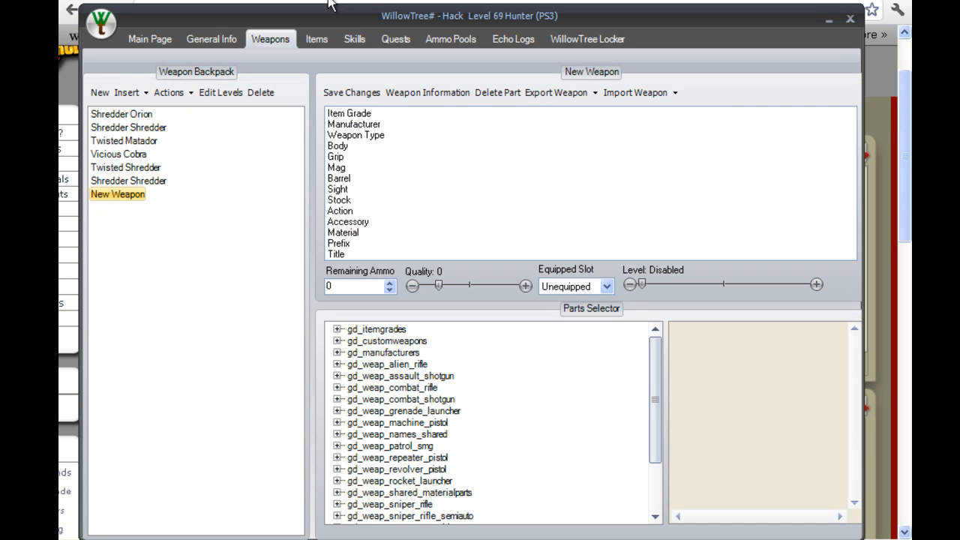
pyautogui.click(636, 93)
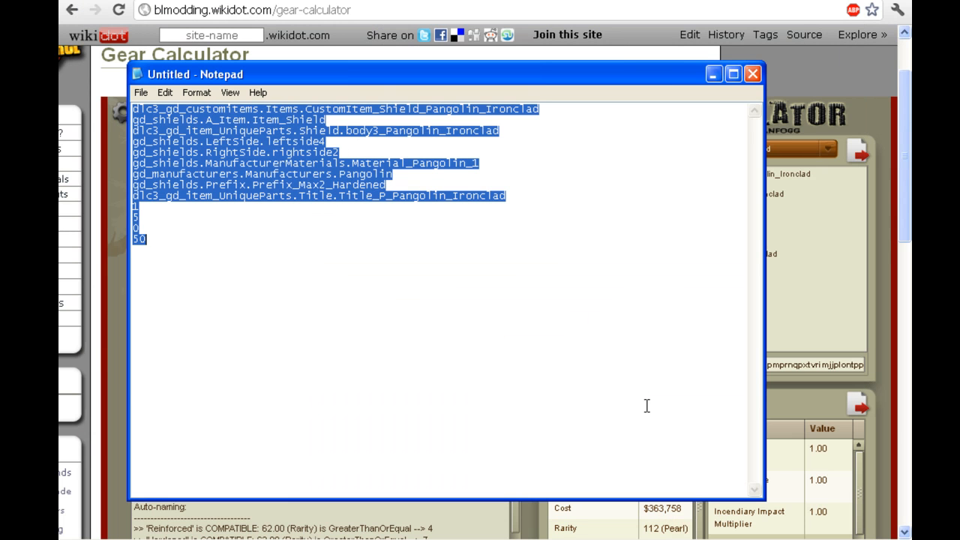
pyautogui.click(753, 73)
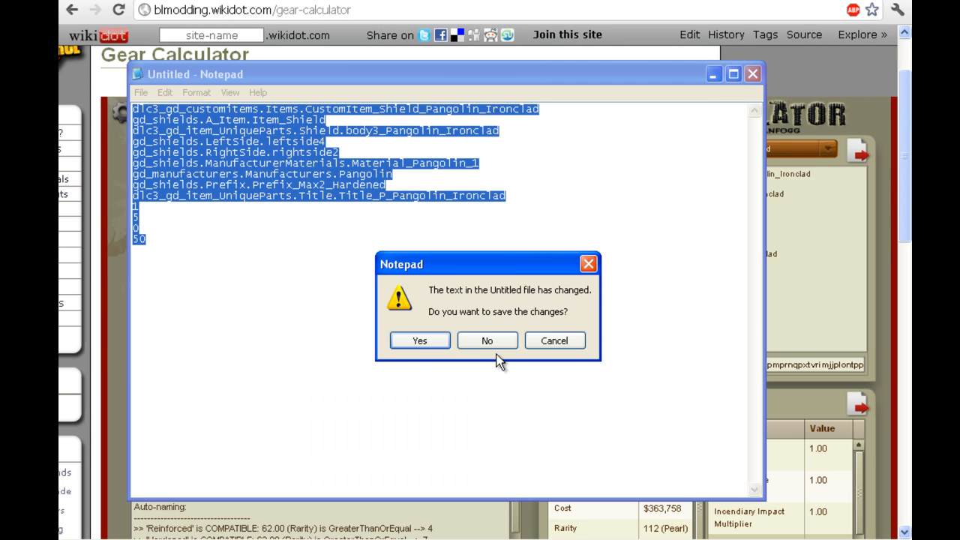
pyautogui.click(486, 341)
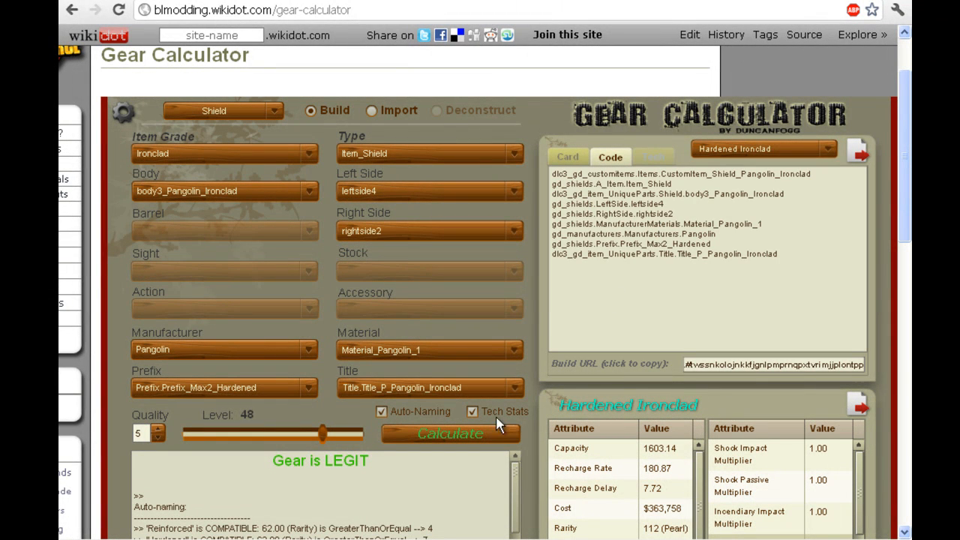
# Step: Leave the Gear Calculator for the site's welcome page before returning to WillowTree#
pyautogui.scroll(-3)
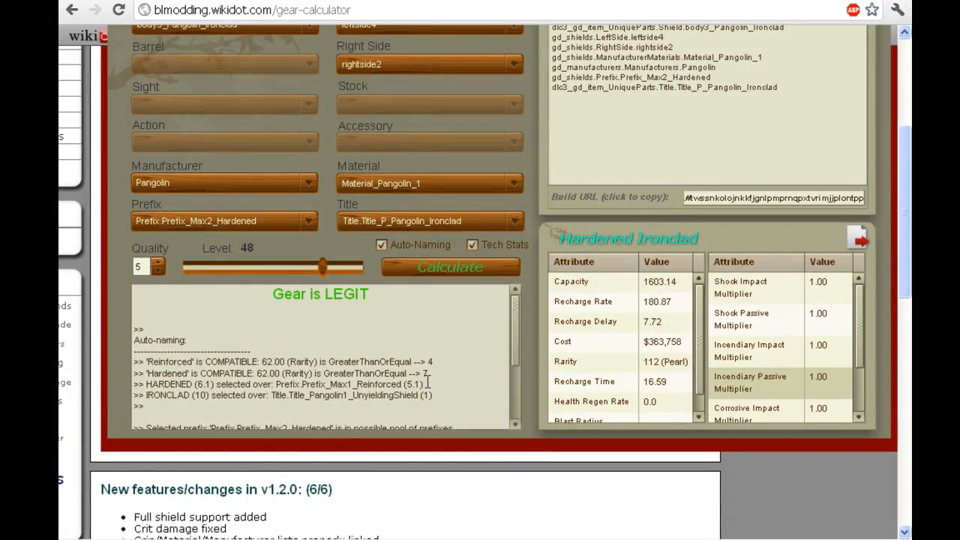
pyautogui.scroll(3)
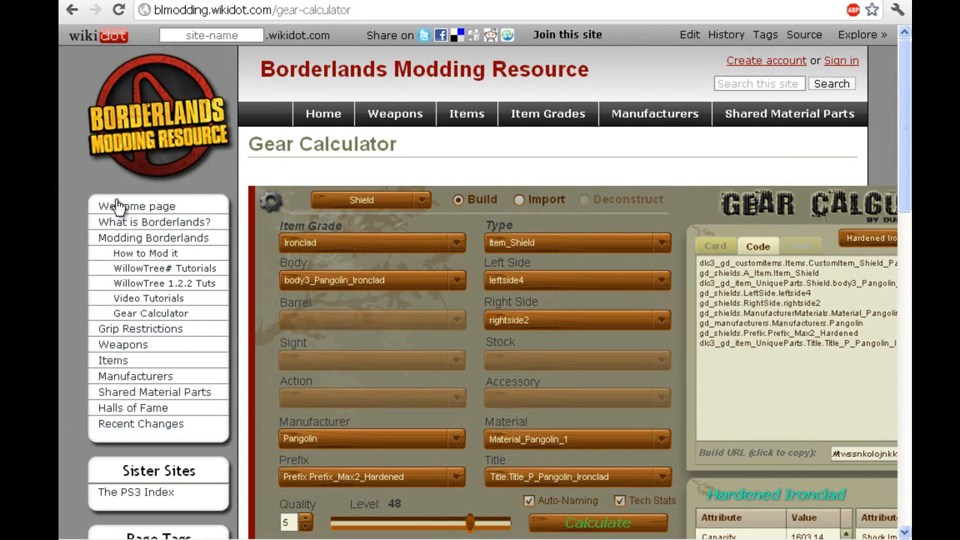
pyautogui.click(135, 205)
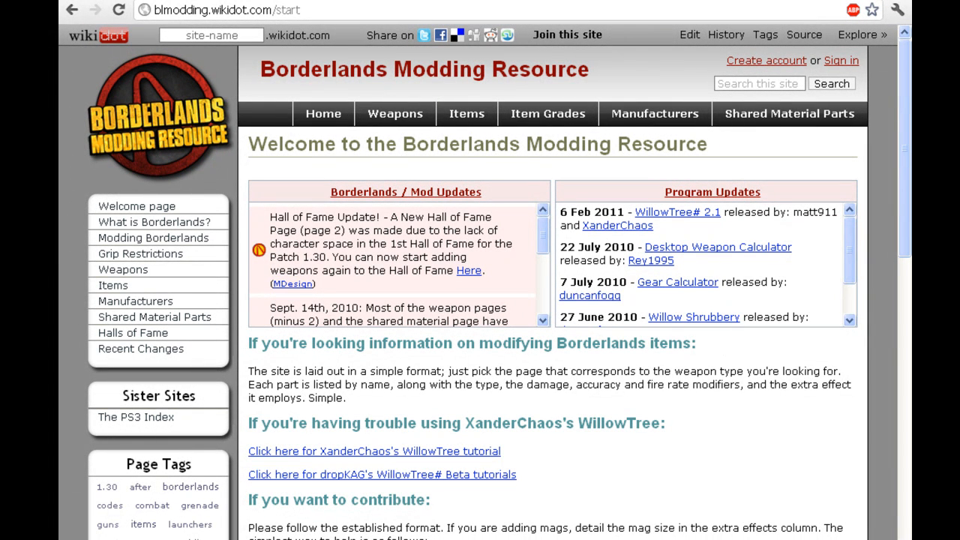
pyautogui.moveTo(193, 534)
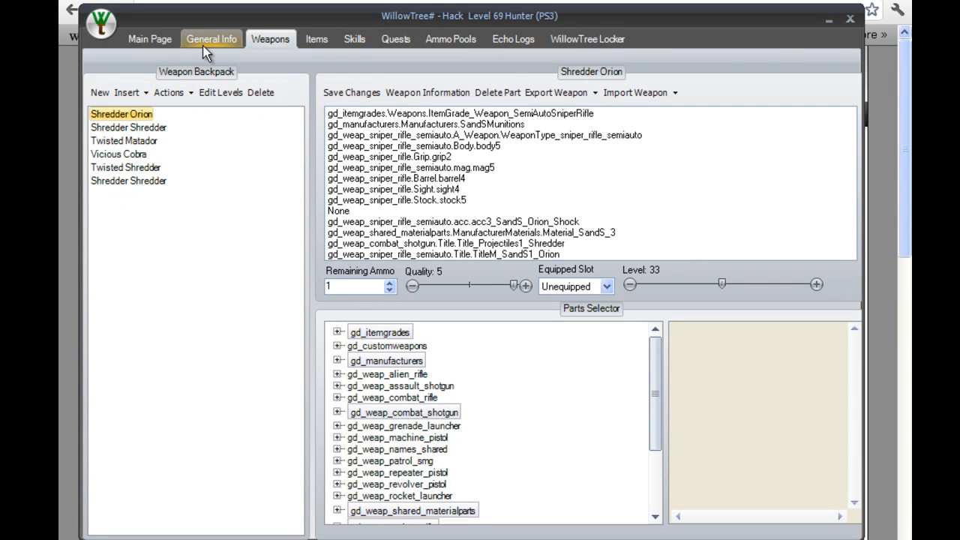
# Step: Save the edited character with the Ironclad shield to SAVE0003.SAV and confirm
pyautogui.click(315, 39)
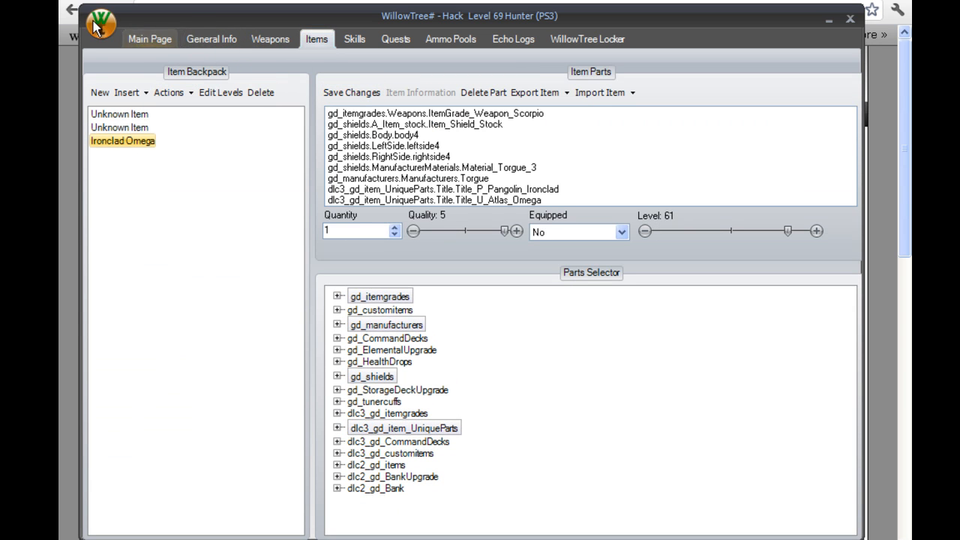
pyautogui.click(351, 93)
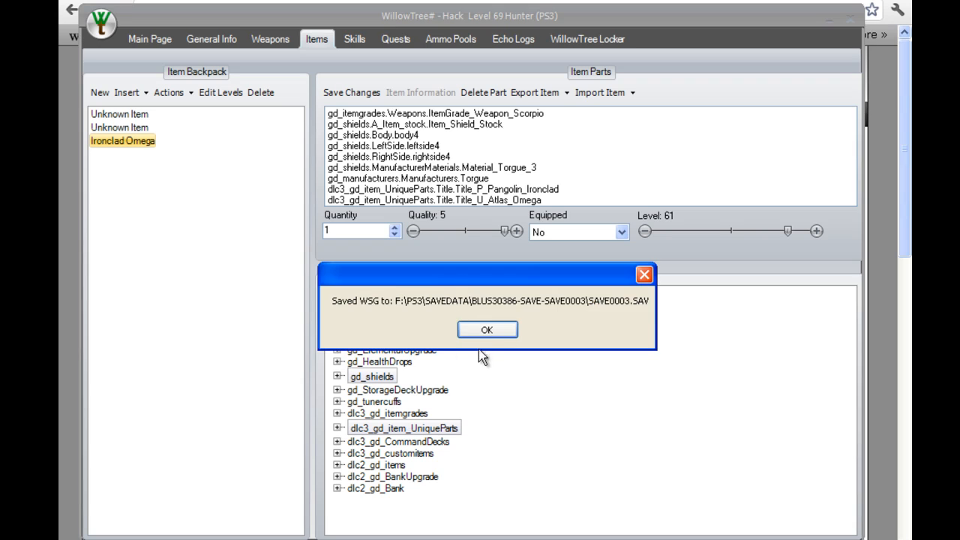
pyautogui.click(486, 330)
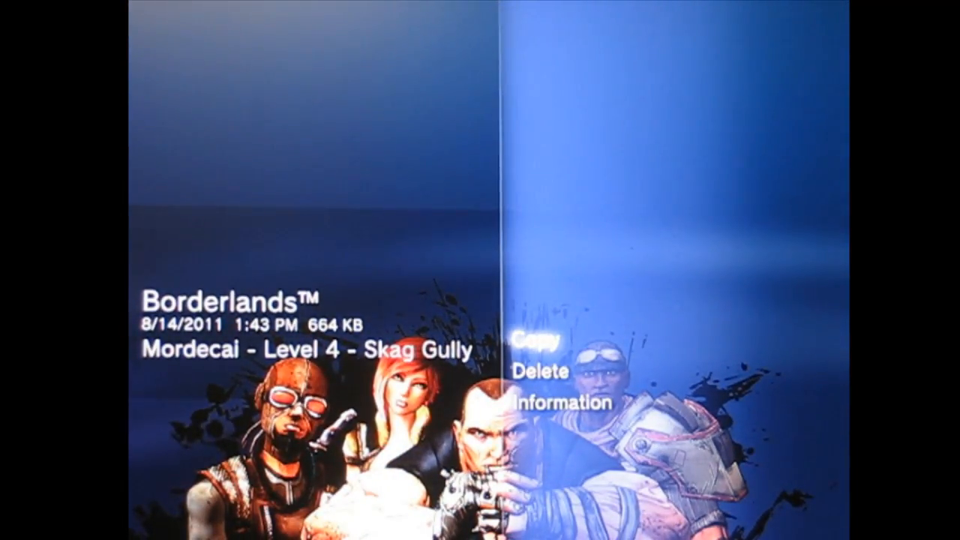
# Step: Copy the edited Borderlands save from USB onto the PS3, overwriting the existing save
pyautogui.click(544, 339)
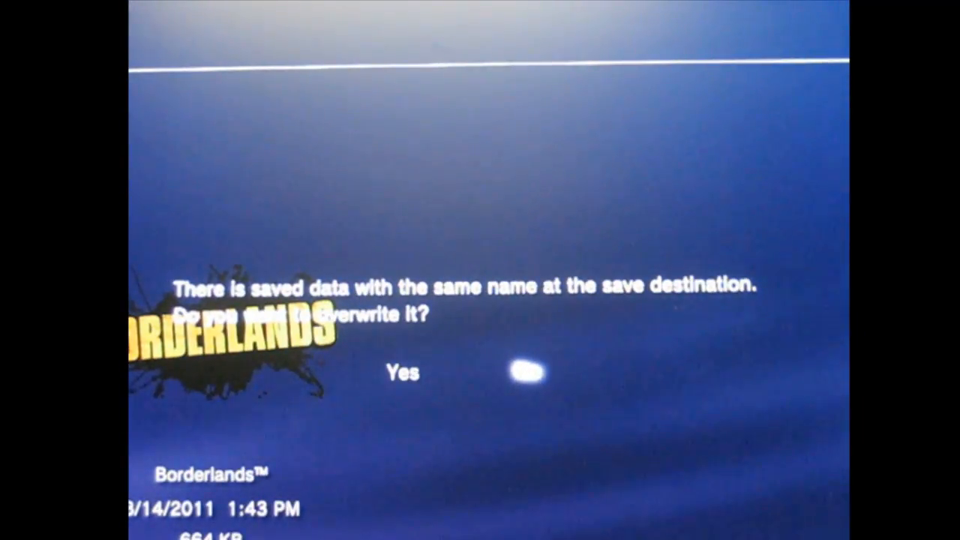
pyautogui.click(402, 372)
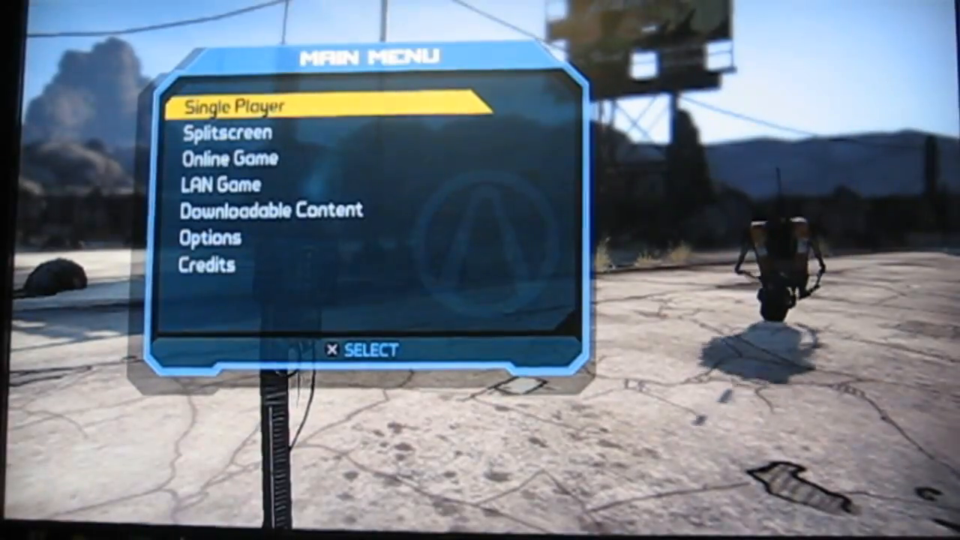
# Step: Start a single player game and load the copied Mordecai save showing 81 skill points
pyautogui.click(237, 105)
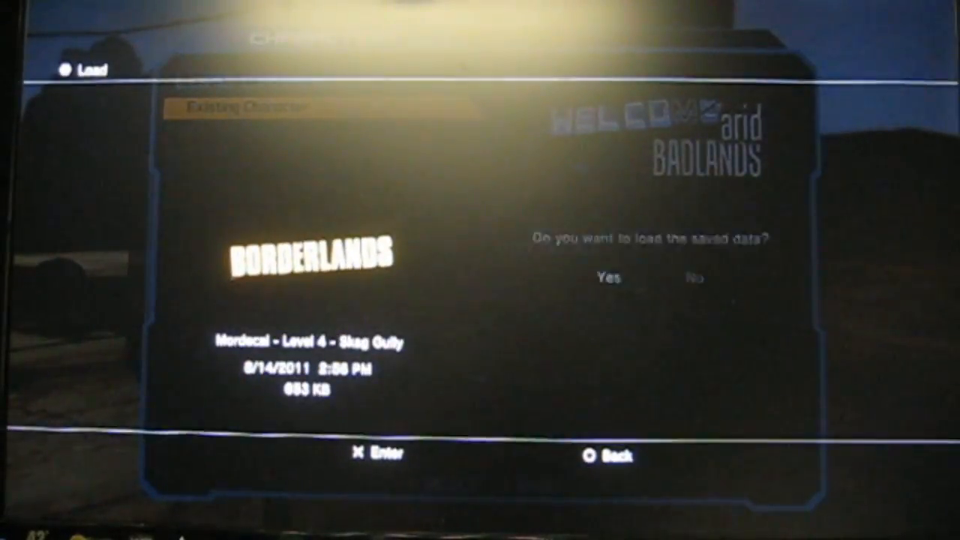
pyautogui.click(610, 276)
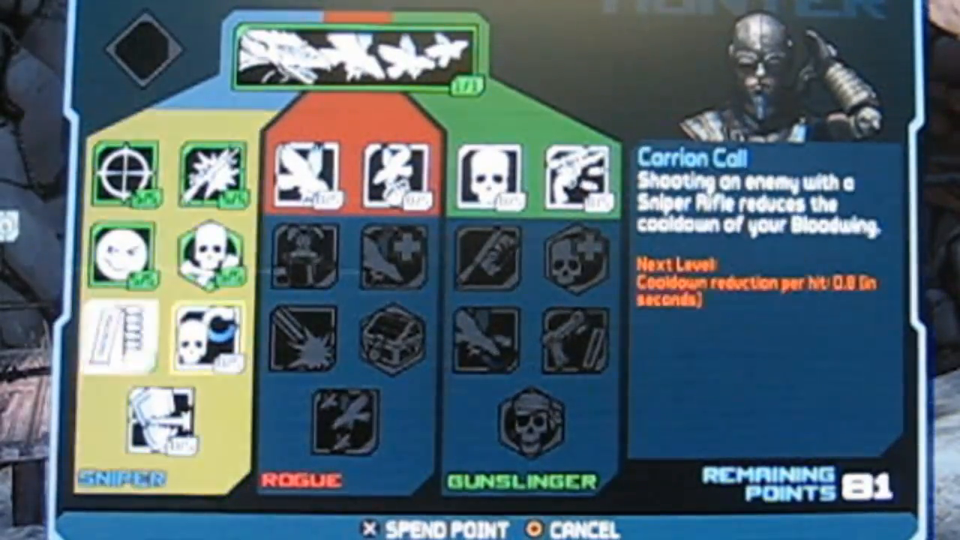
# Step: Spend skill points on the Sniper tree's Trespass skill, lowering the 81 remaining points
pyautogui.click(159, 413)
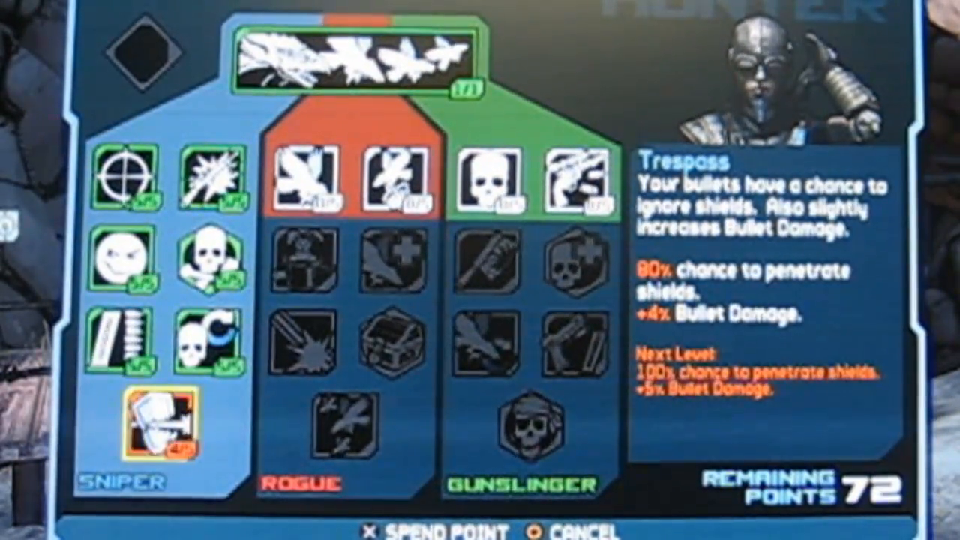
pyautogui.click(218, 173)
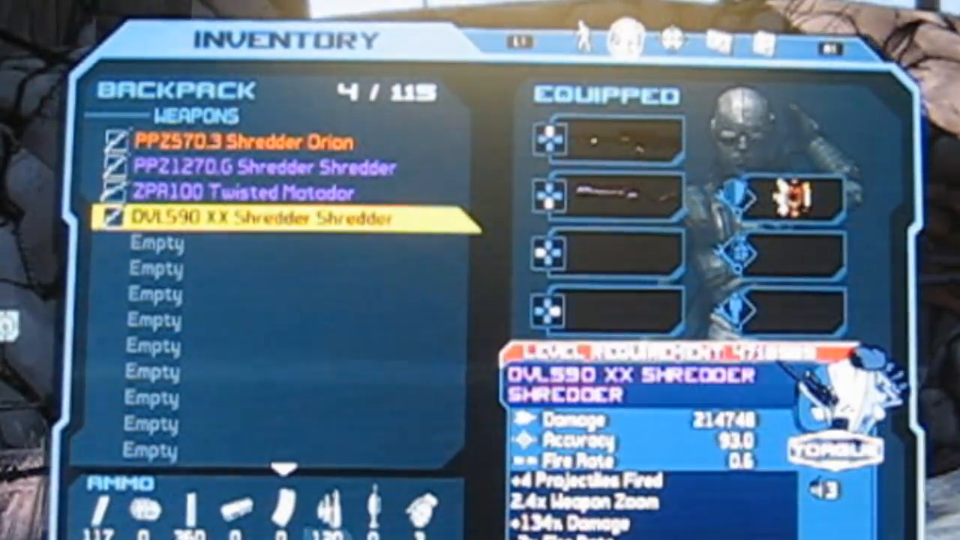
# Step: Return to gameplay, dismiss the Action Skill tip, and scope the modded Shredder Shredder at a Skag Whelp
pyautogui.press('up')
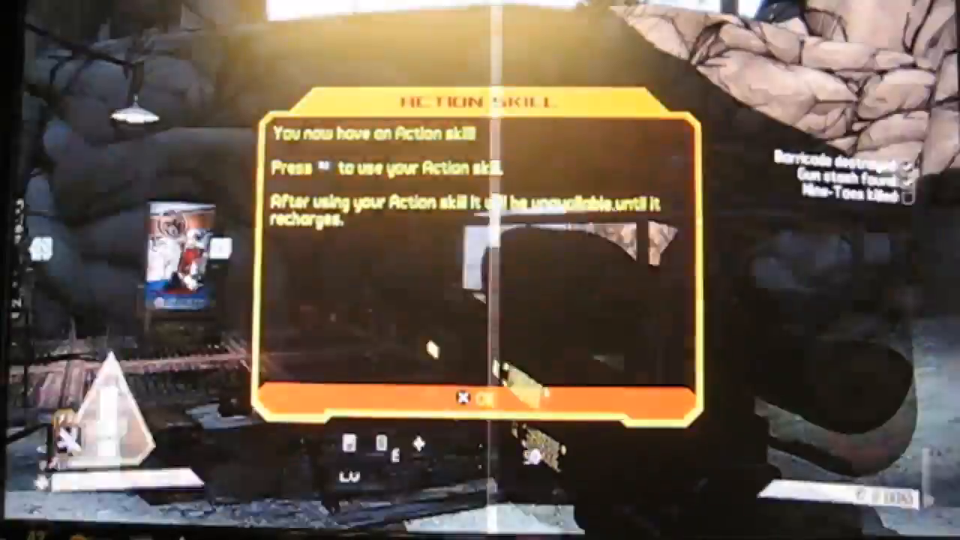
pyautogui.click(480, 396)
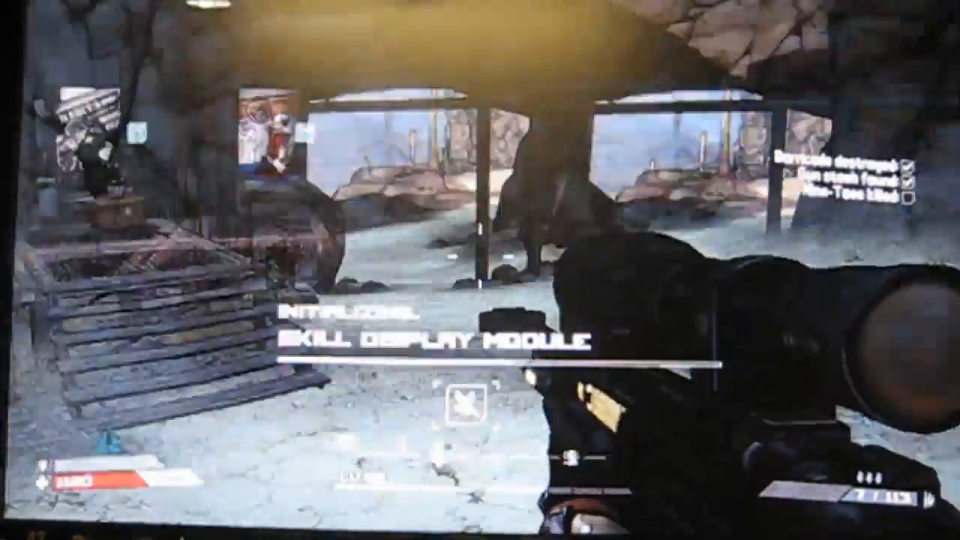
pyautogui.rightClick(480, 270)
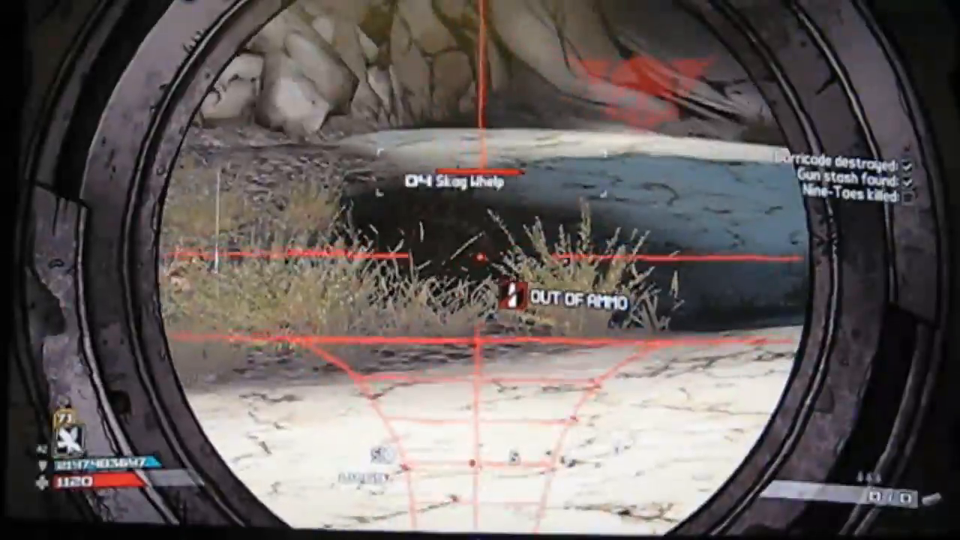
pyautogui.rightClick(480, 270)
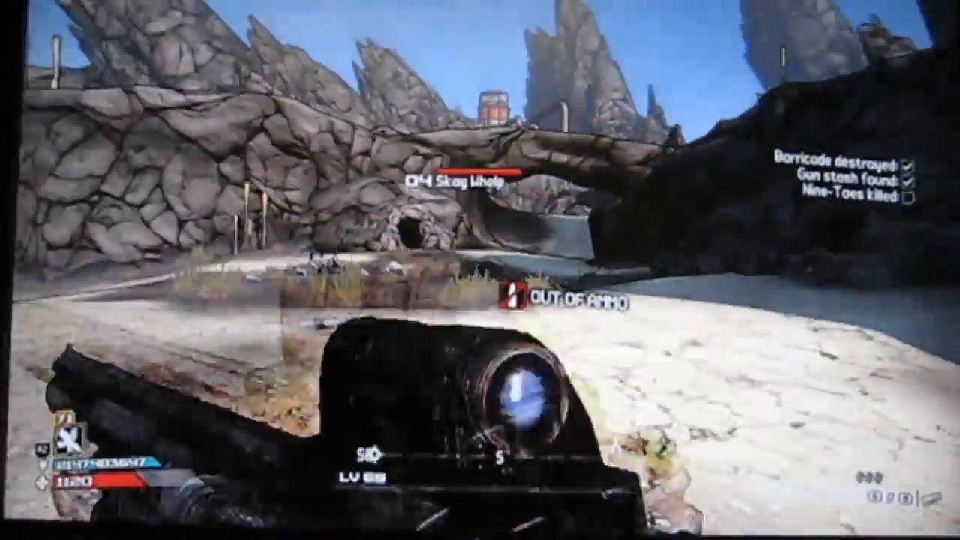